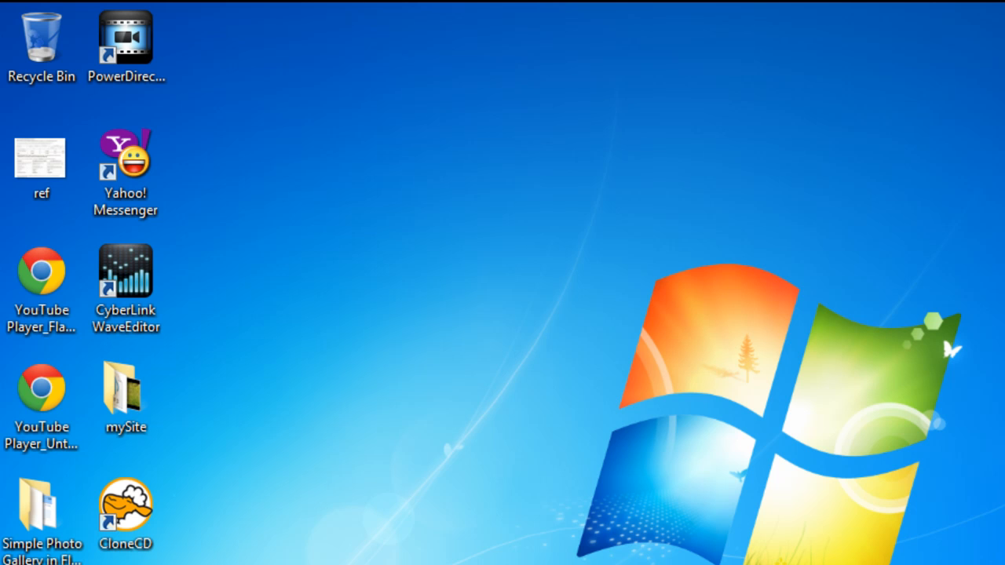
{"action": "mouse_move", "coordinate": [298, 479]}
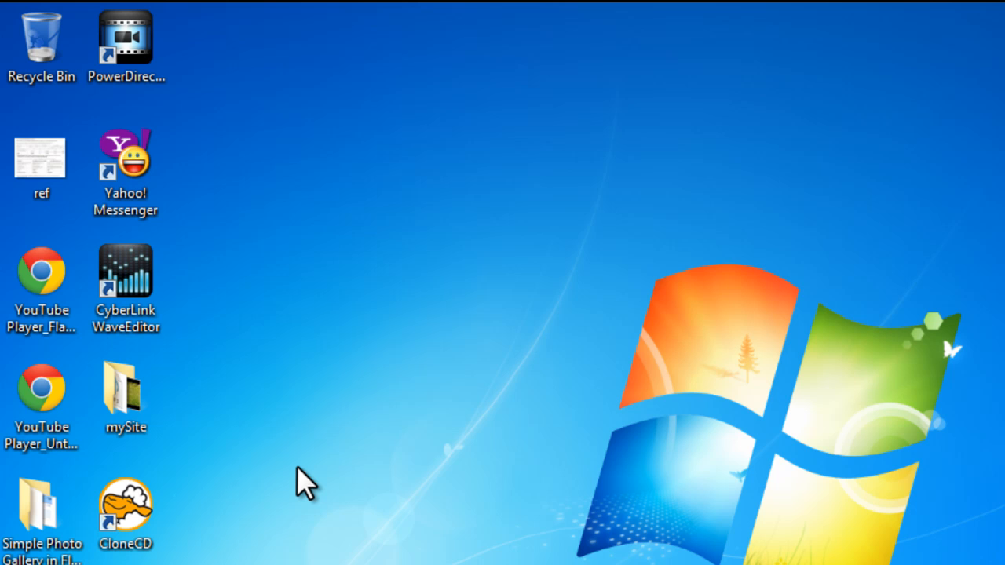
Open the mySite folder in Windows Explorer to see the music MP3 and wildlife video
{"action": "left_click", "coordinate": [125, 384]}
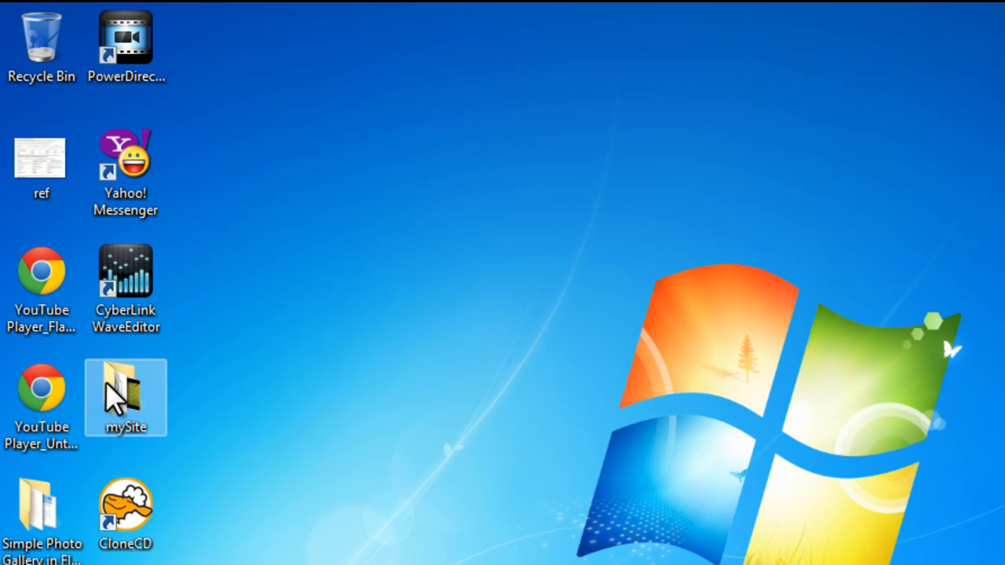
{"action": "mouse_move", "coordinate": [192, 453]}
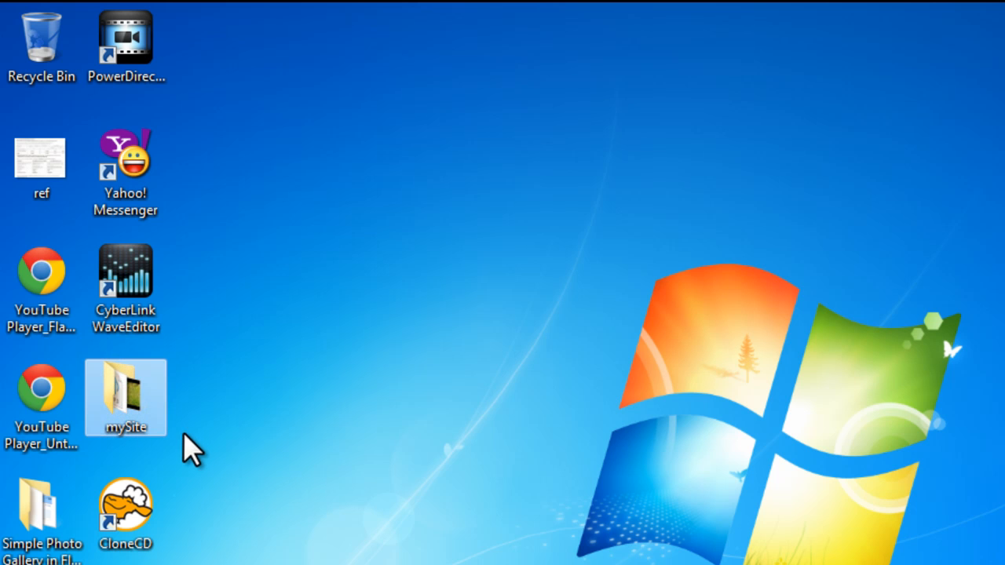
{"action": "mouse_move", "coordinate": [138, 393]}
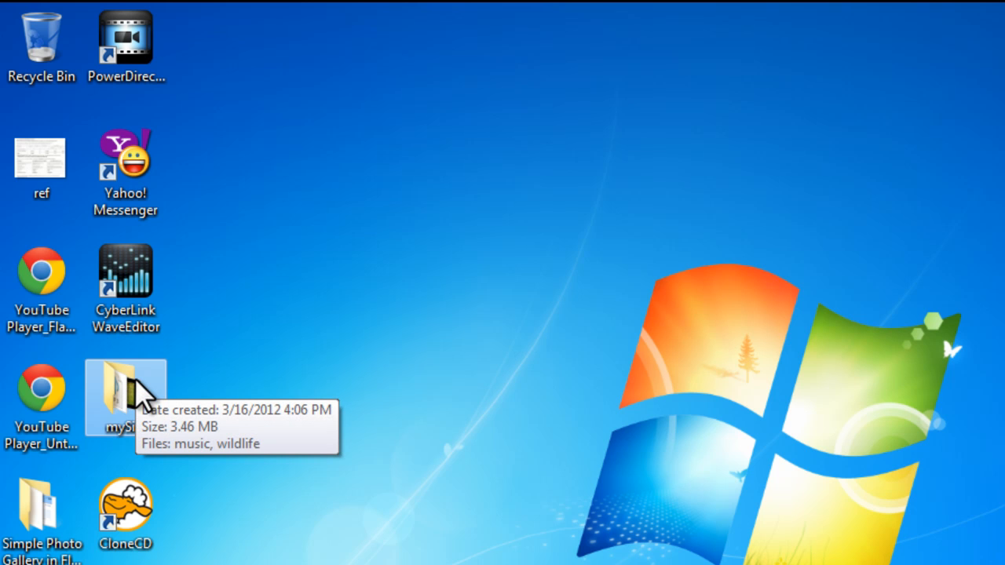
{"action": "double_click", "coordinate": [126, 396]}
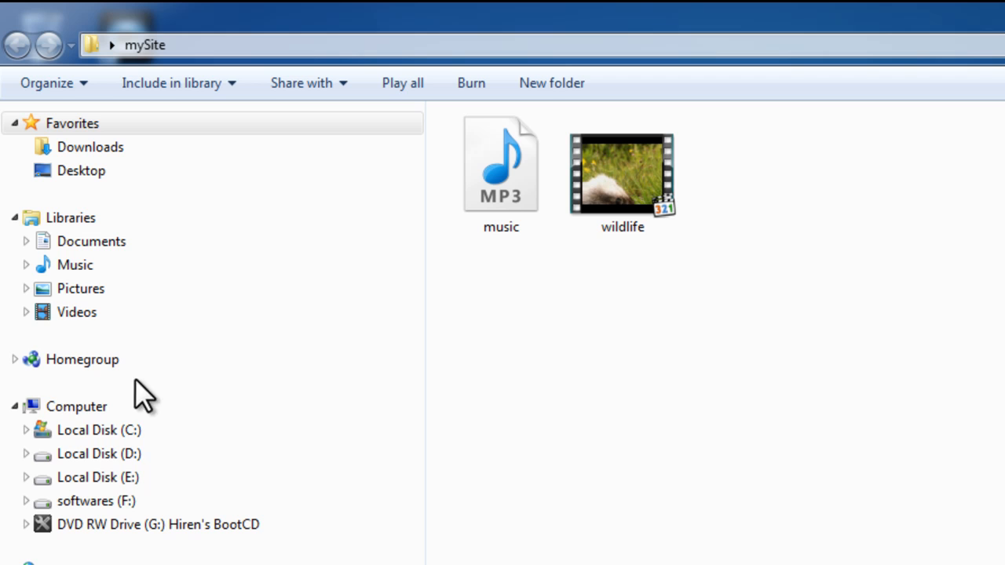
{"action": "left_click", "coordinate": [501, 173]}
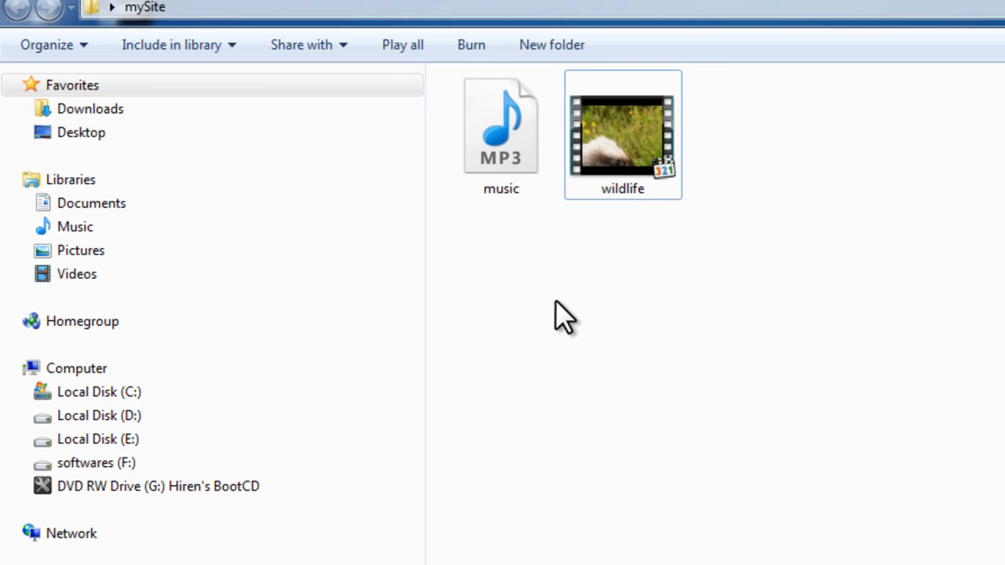
{"action": "mouse_move", "coordinate": [636, 481]}
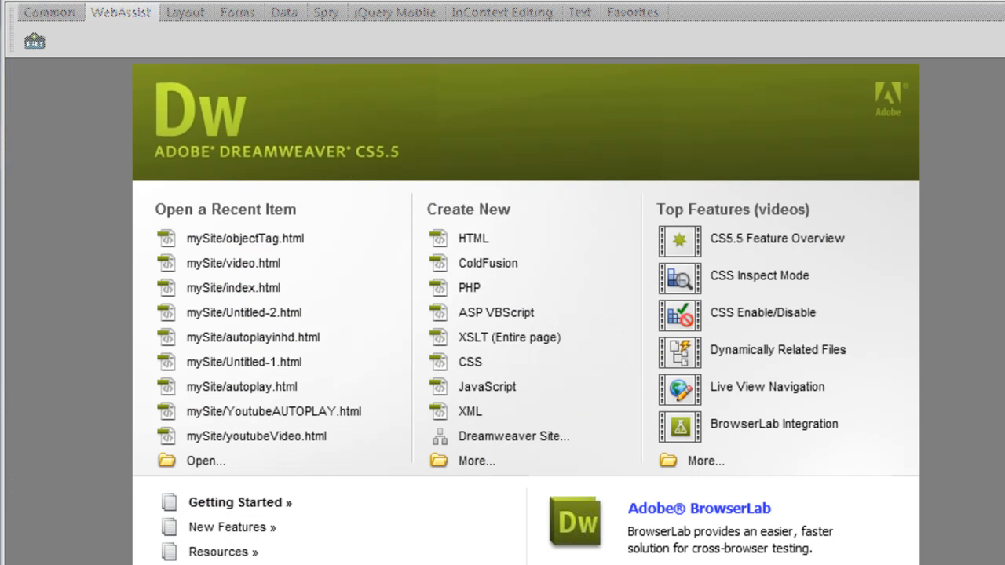
{"action": "mouse_move", "coordinate": [443, 171]}
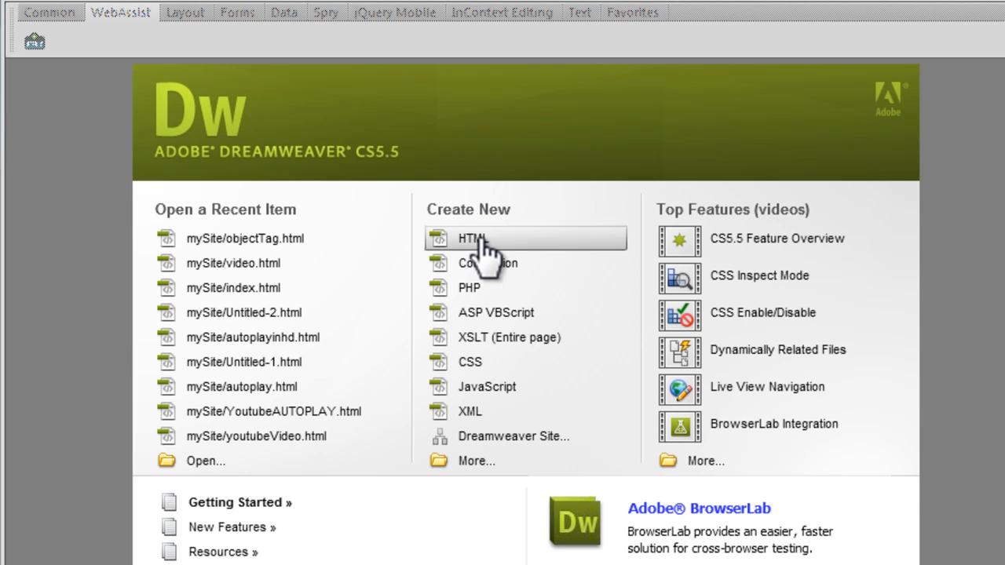
Create a new blank HTML page and return to Code view with the body lines marked
{"action": "left_click", "coordinate": [471, 238]}
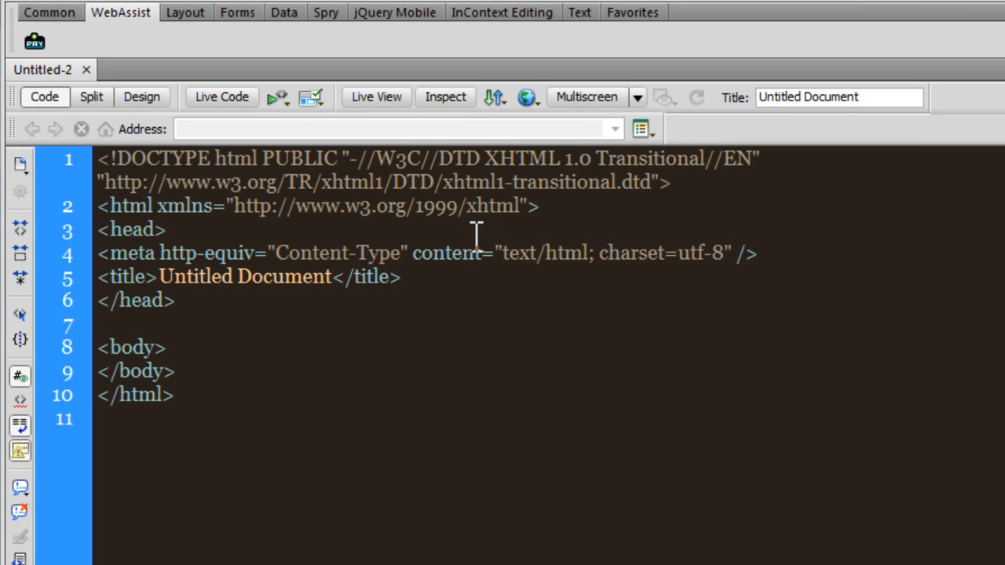
{"action": "left_click", "coordinate": [141, 98]}
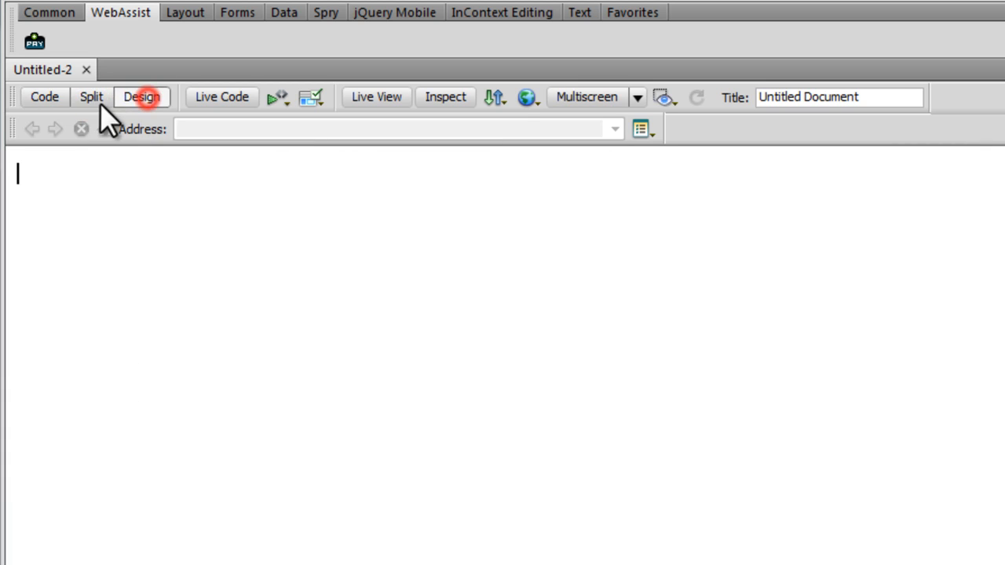
{"action": "left_click", "coordinate": [44, 98]}
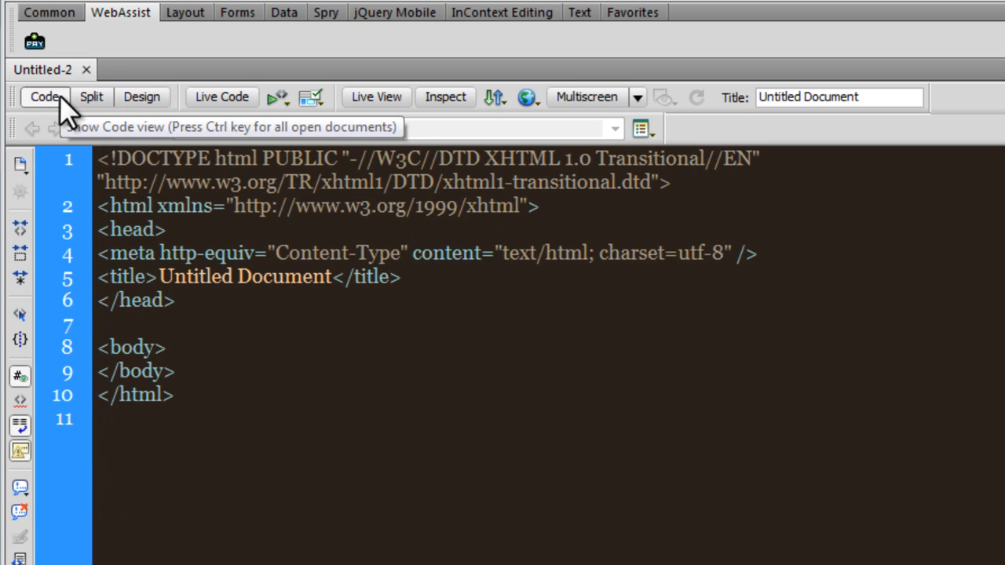
{"action": "left_click", "coordinate": [166, 347]}
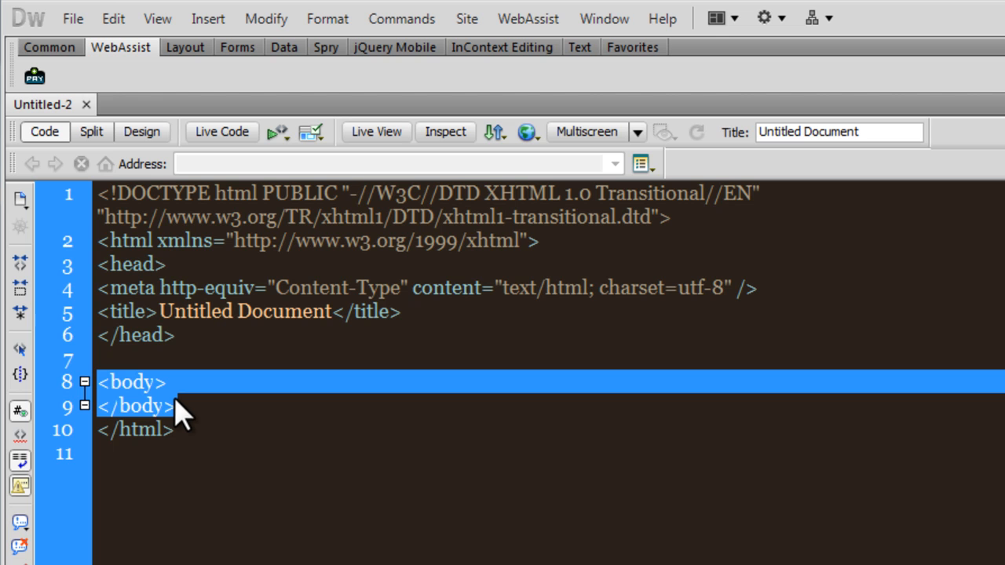
Collapse the head markup to one line and add an empty line inside the body
{"action": "left_click", "coordinate": [194, 352]}
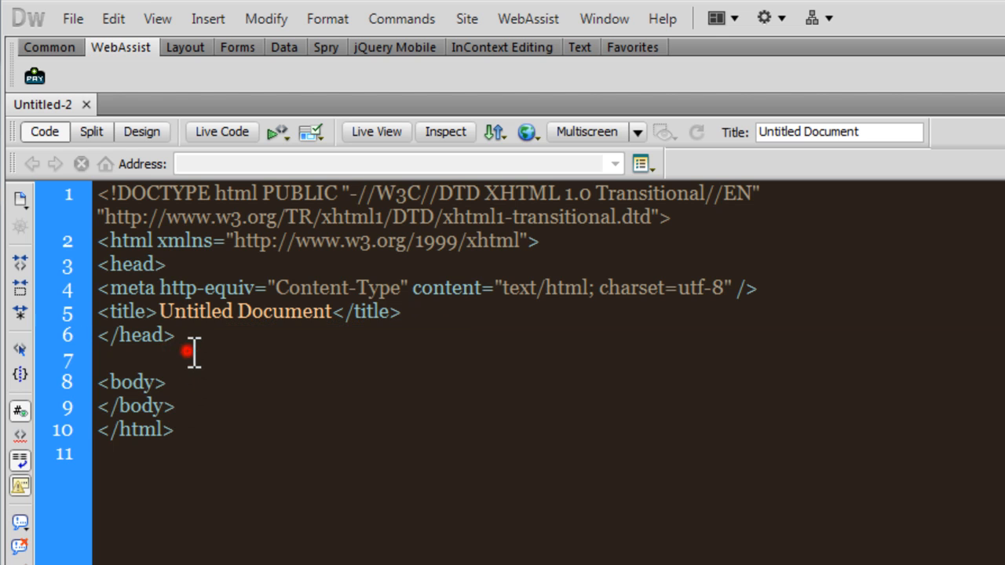
{"action": "left_click", "coordinate": [19, 286]}
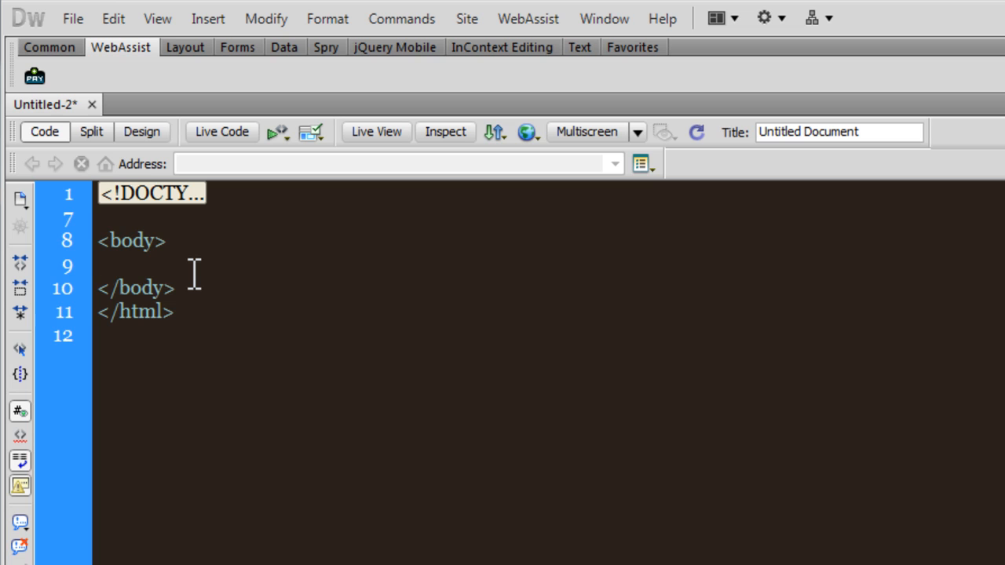
{"action": "left_click", "coordinate": [97, 264]}
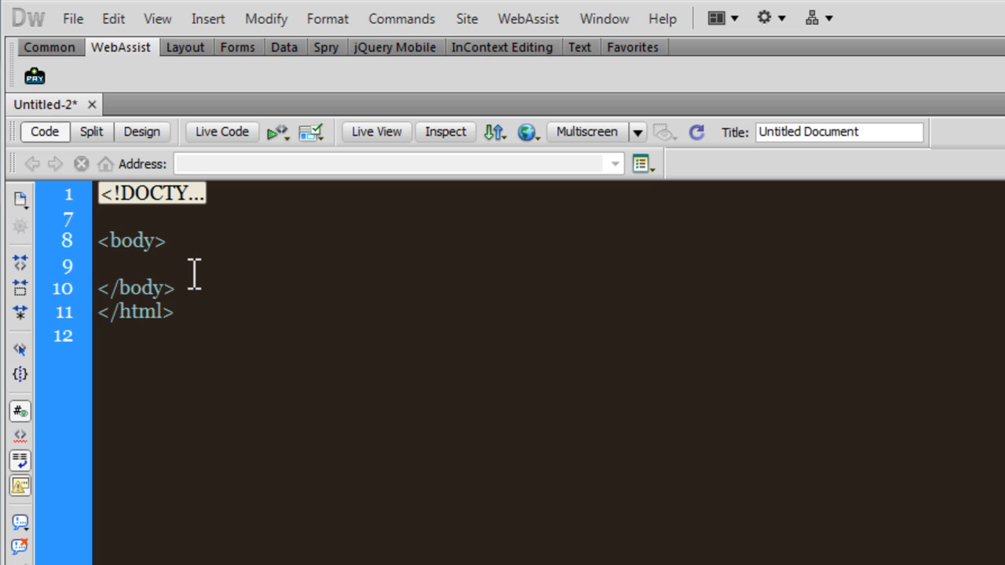
{"action": "left_click", "coordinate": [97, 264]}
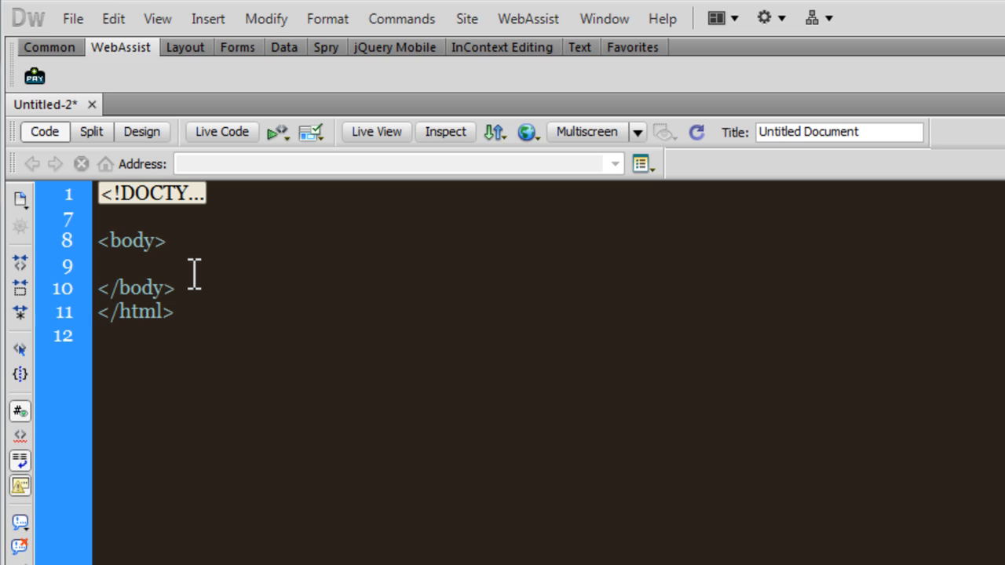
{"action": "left_click", "coordinate": [99, 263]}
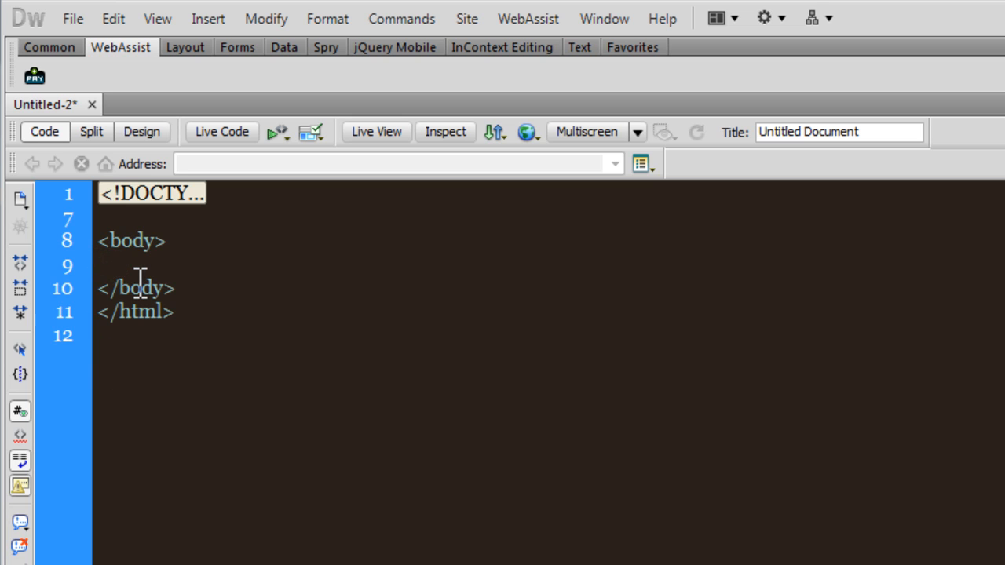
Insert an object tag in the body with a data attribute and start browsing for its file
{"action": "type", "text": "M"}
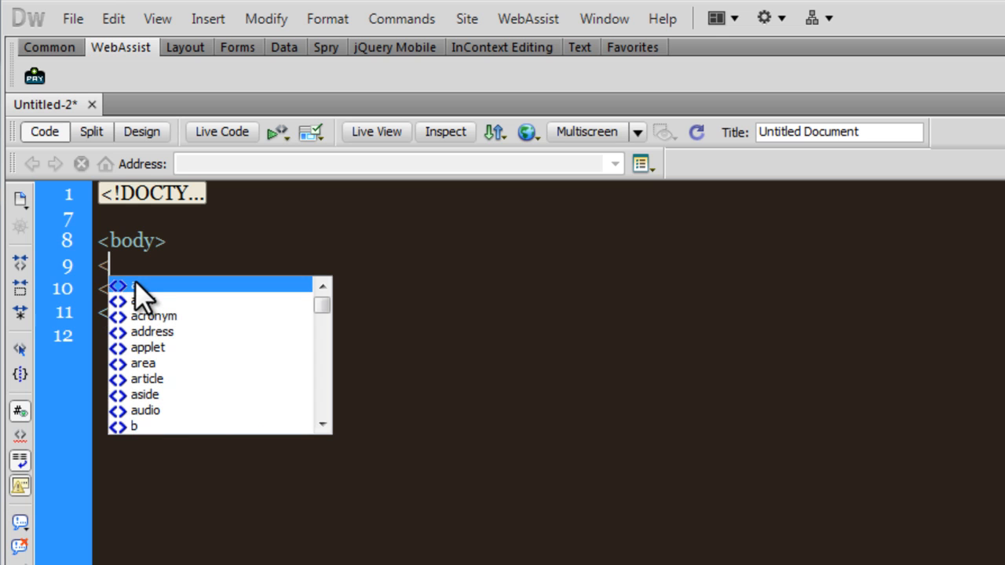
{"action": "type", "text": "ob"}
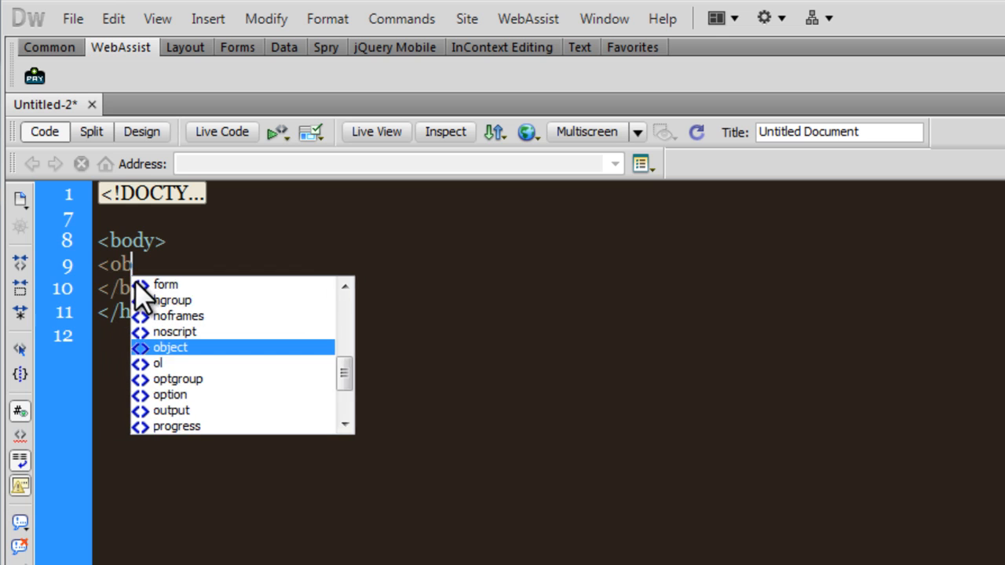
{"action": "double_click", "coordinate": [169, 347]}
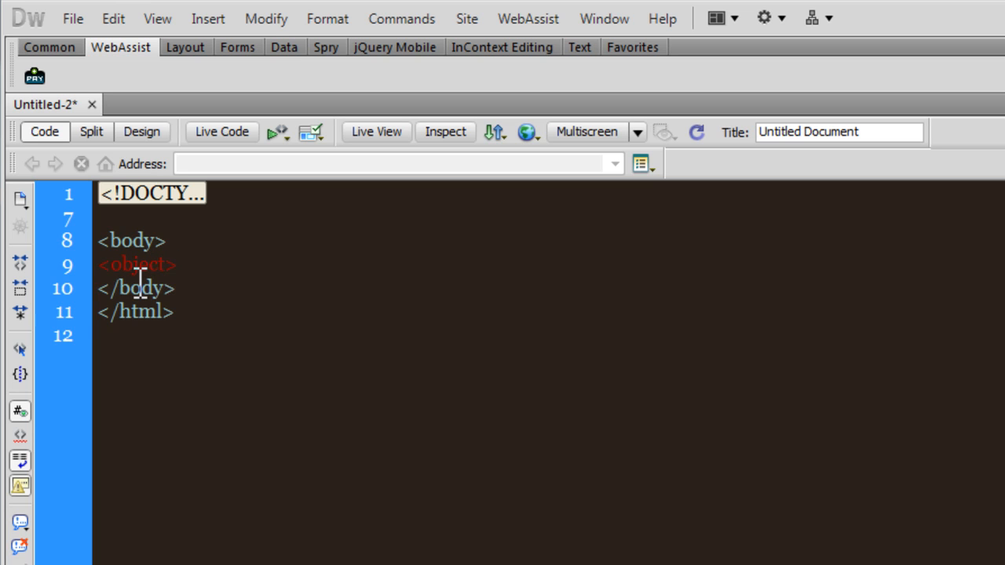
{"action": "type", "text": "</object>"}
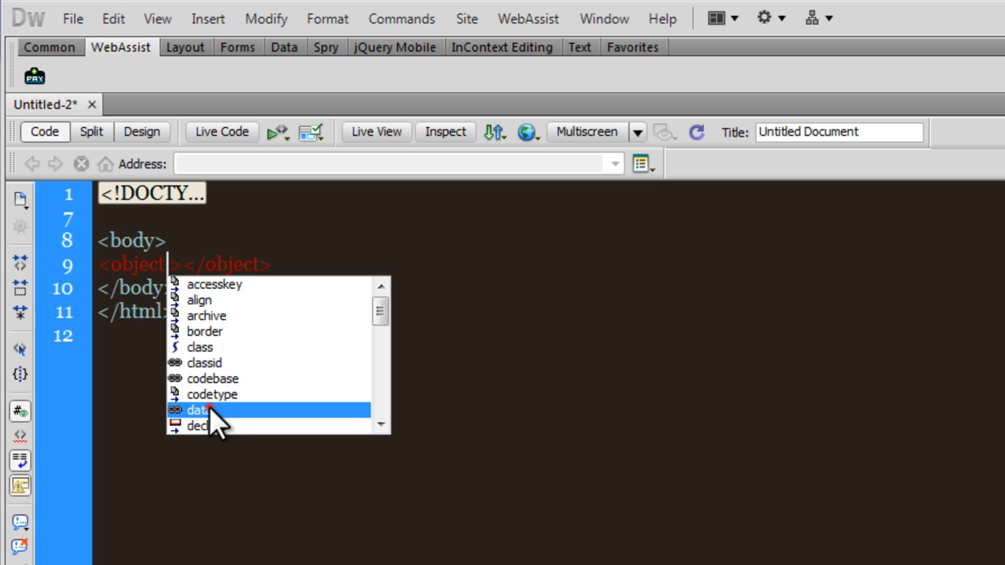
{"action": "left_click", "coordinate": [198, 410]}
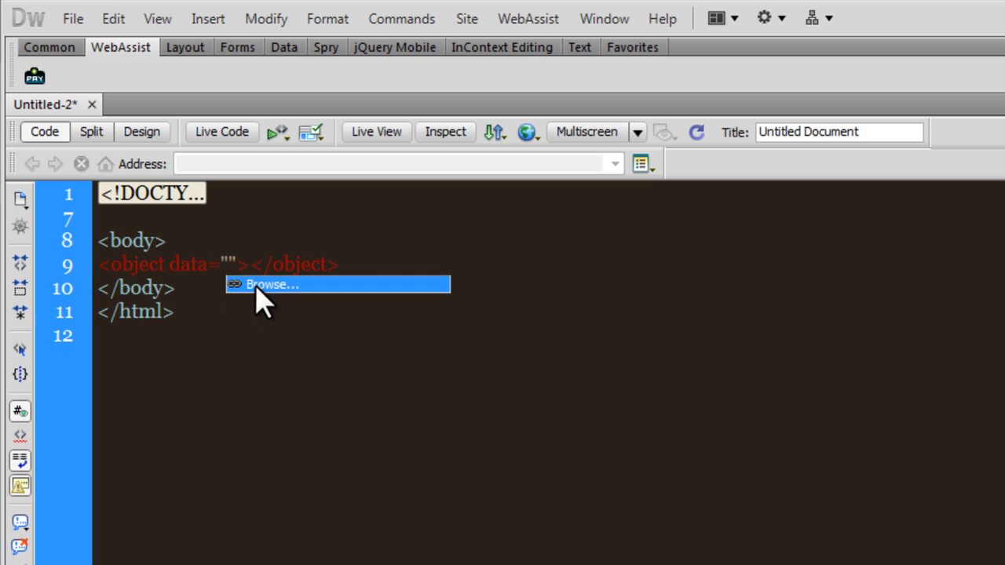
{"action": "left_click", "coordinate": [270, 284]}
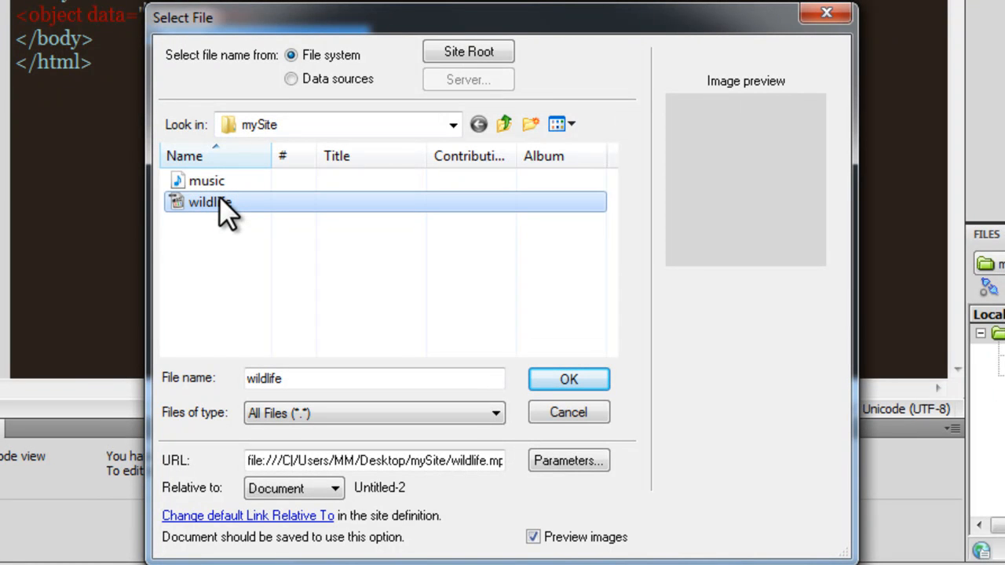
{"action": "mouse_move", "coordinate": [236, 212]}
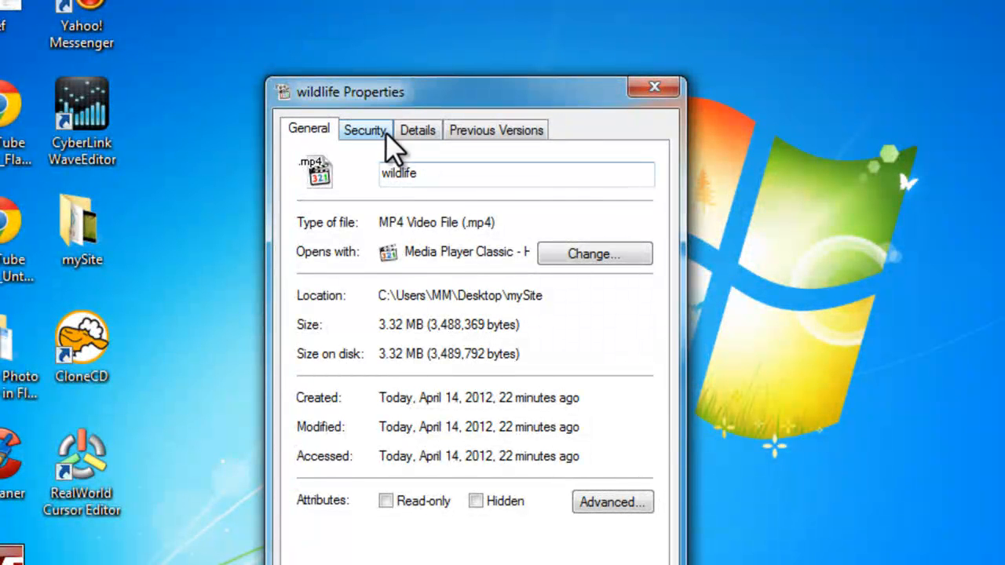
Read the wildlife video's Details: 30 seconds long, 512×384 frame size
{"action": "left_click", "coordinate": [418, 128]}
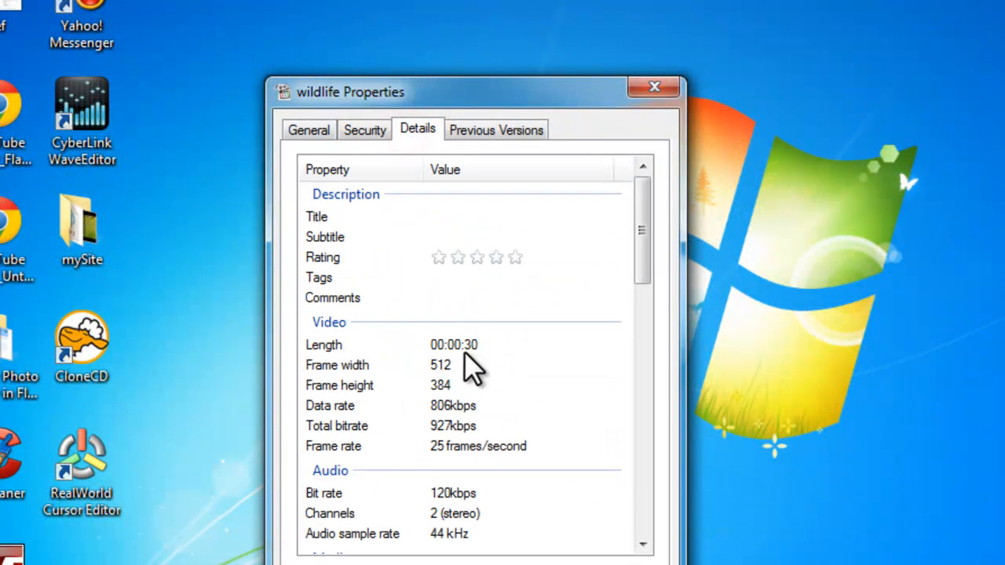
{"action": "mouse_move", "coordinate": [438, 382]}
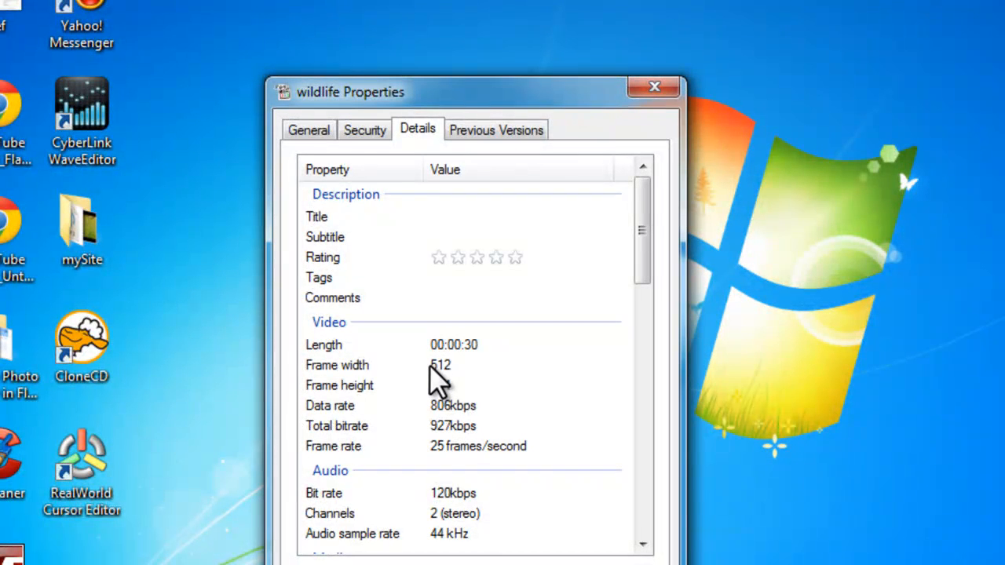
{"action": "mouse_move", "coordinate": [443, 395]}
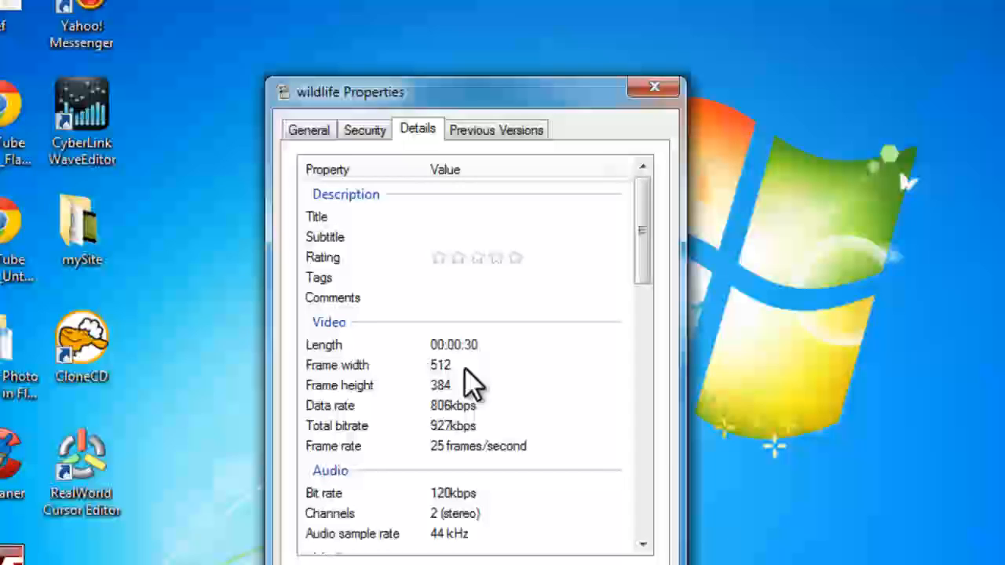
{"action": "mouse_move", "coordinate": [459, 405]}
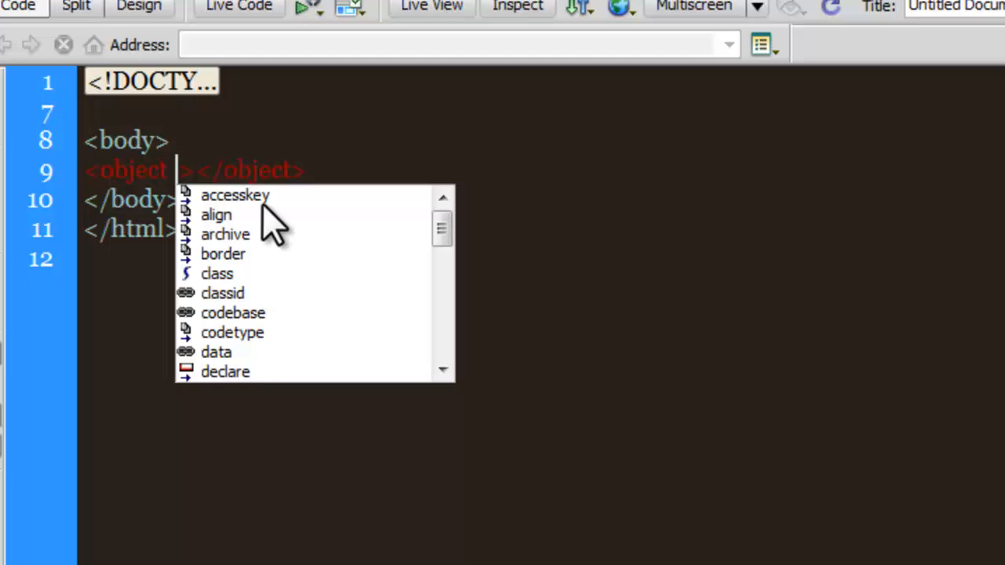
Set the object's data attribute to wildlife.mp4 chosen from mySite
{"action": "type", "text": "da"}
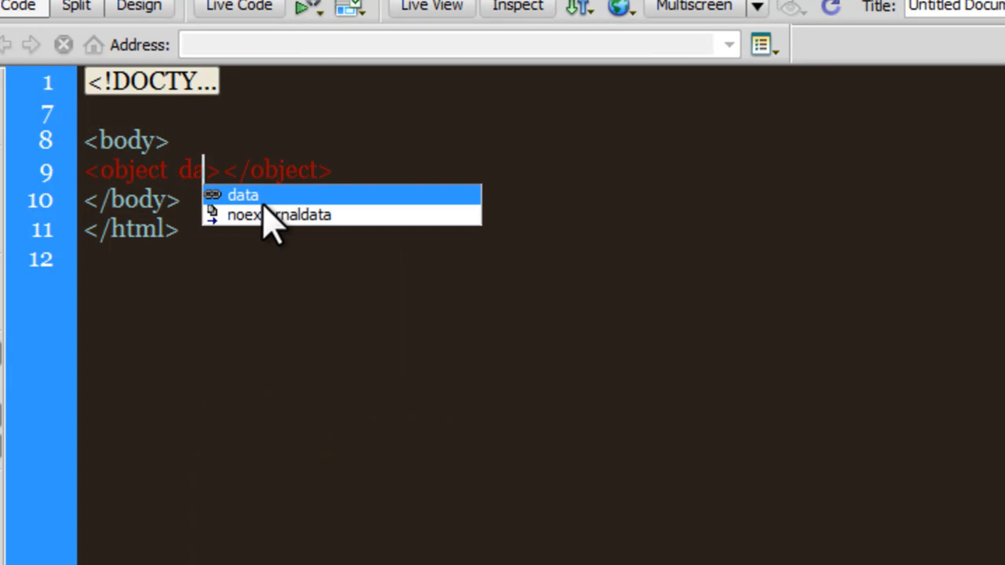
{"action": "left_click", "coordinate": [244, 194]}
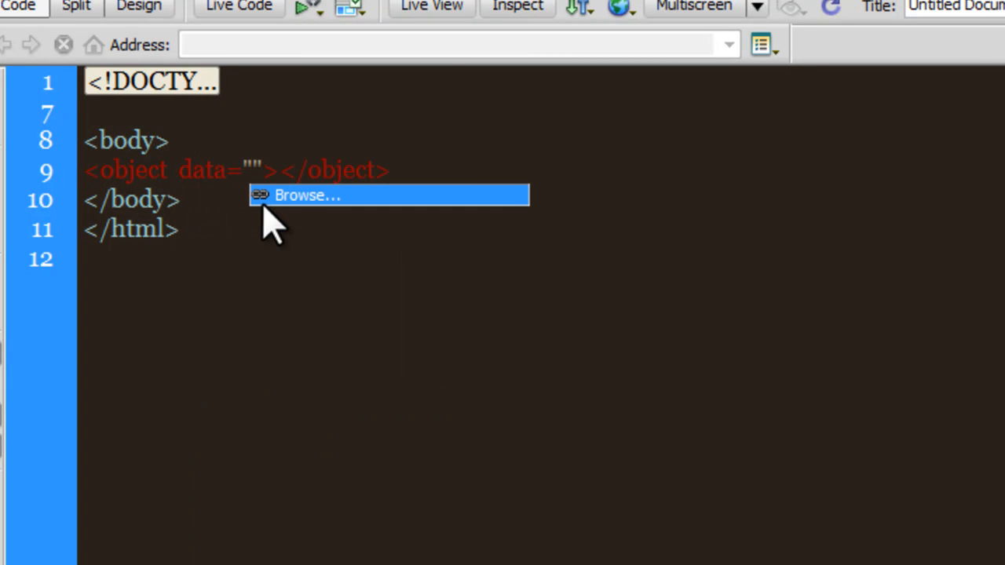
{"action": "left_click", "coordinate": [307, 195]}
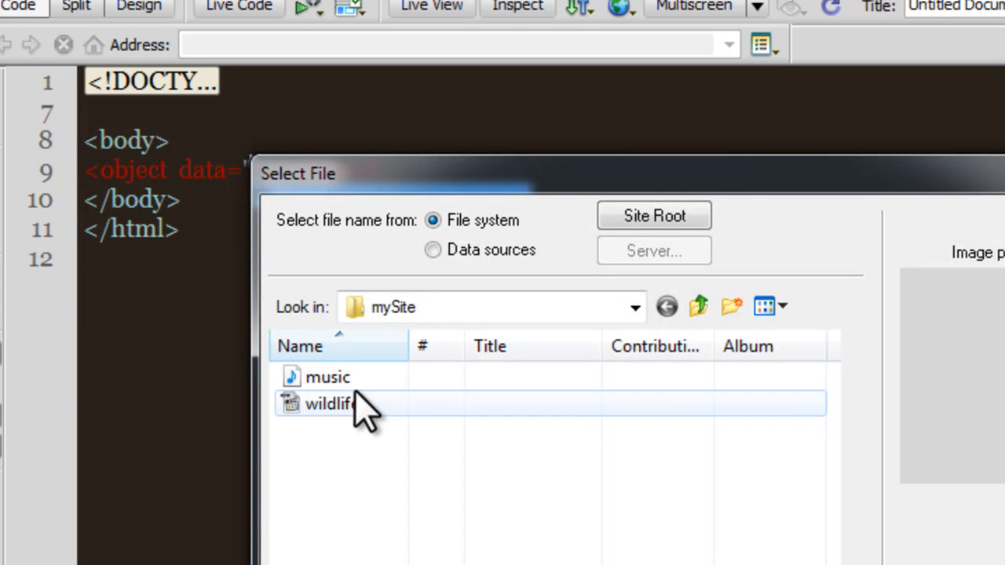
{"action": "double_click", "coordinate": [328, 404]}
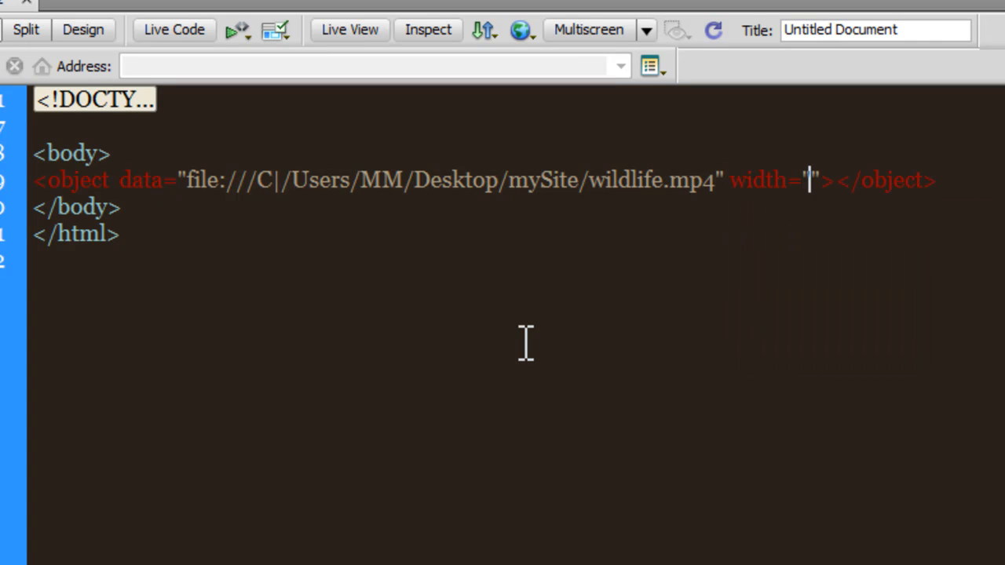
Give the object width 512 and height 384 attributes
{"action": "type", "text": "512"}
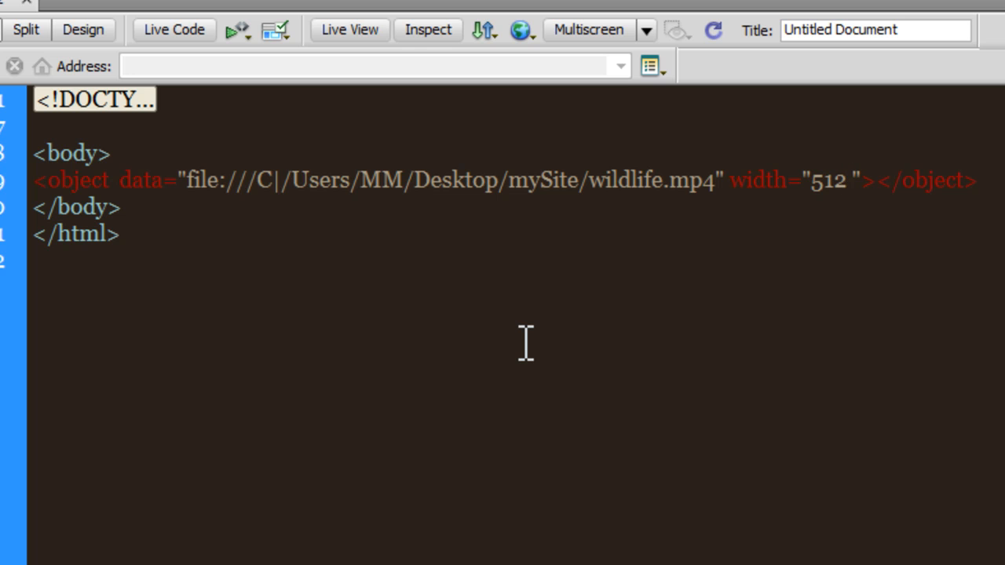
{"action": "type", "text": "hei"}
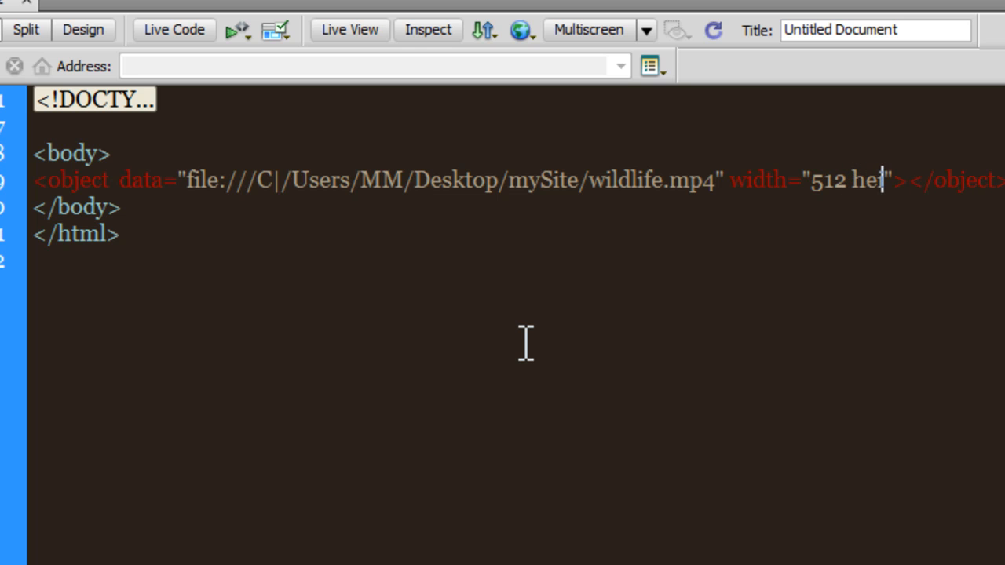
{"action": "type", "text": "ght"}
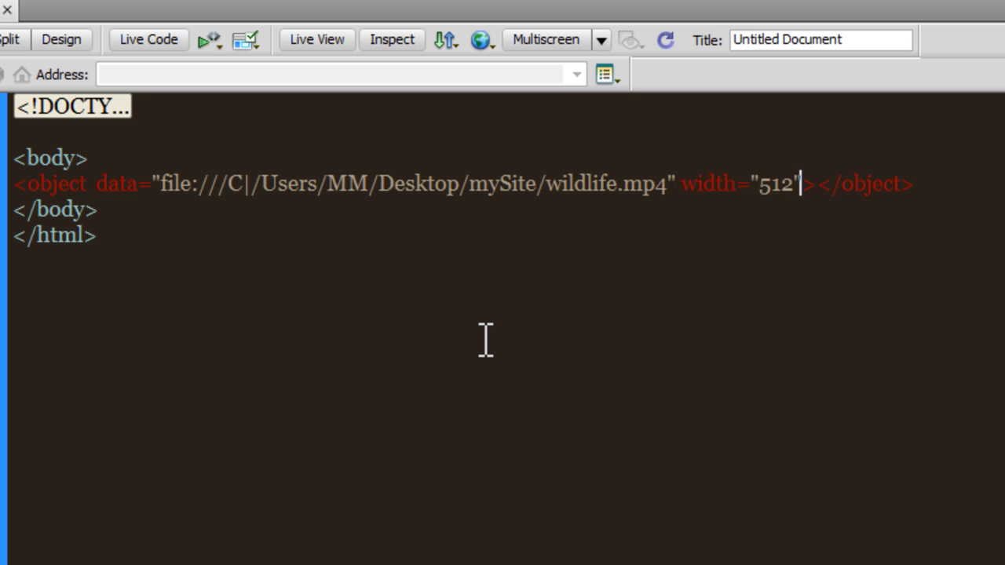
{"action": "type", "text": "height=\""}
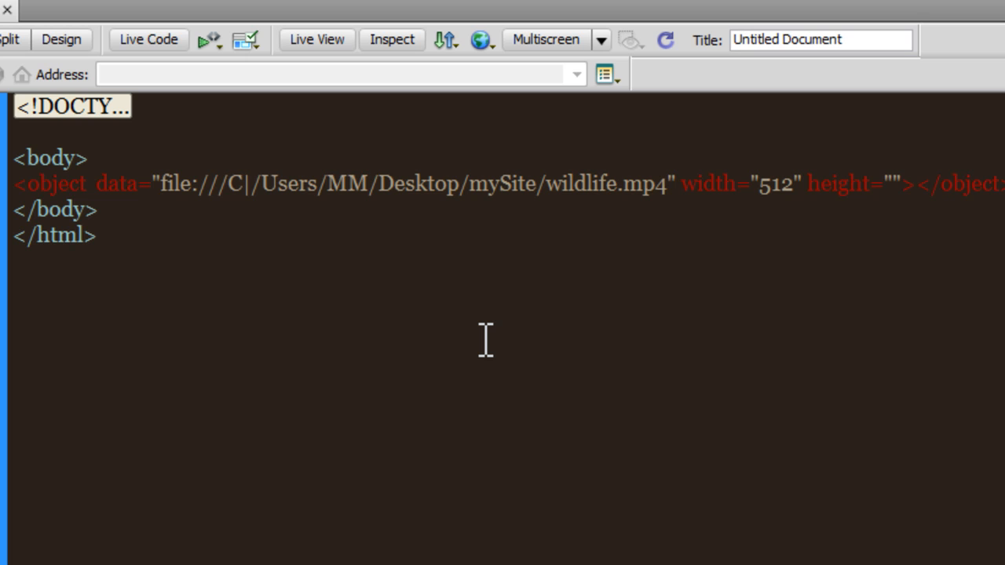
{"action": "left_click", "coordinate": [891, 182]}
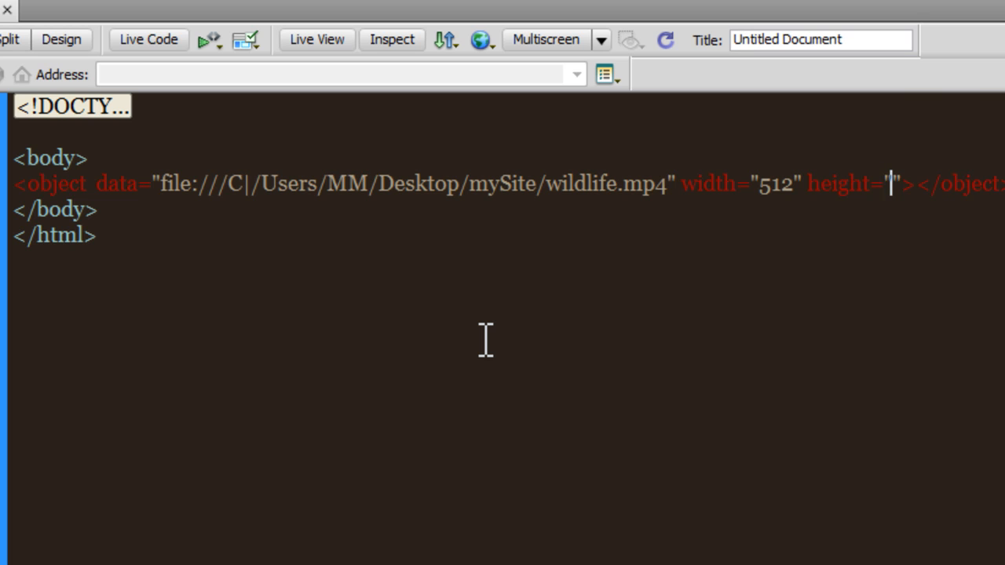
{"action": "type", "text": "384"}
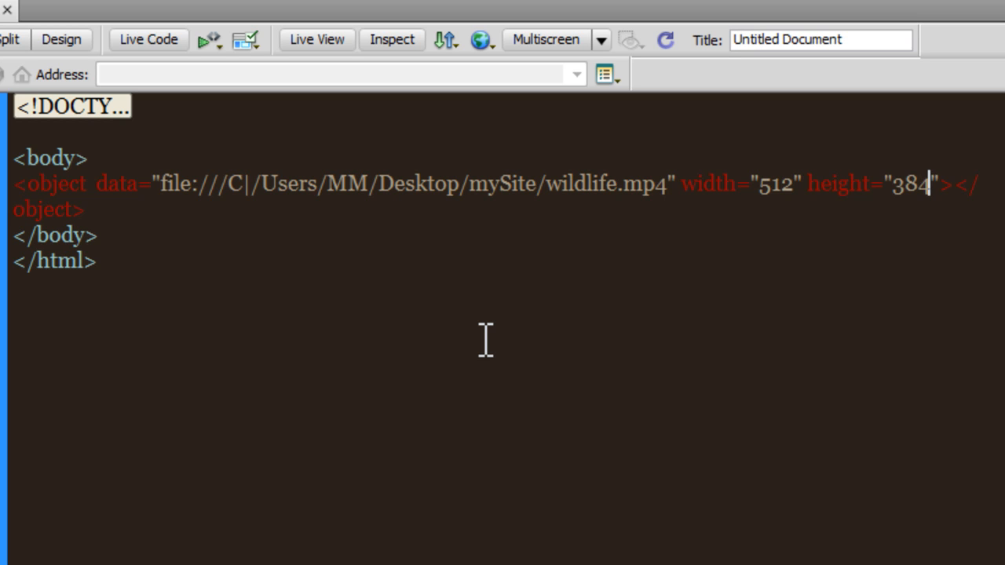
{"action": "left_click", "coordinate": [15, 16]}
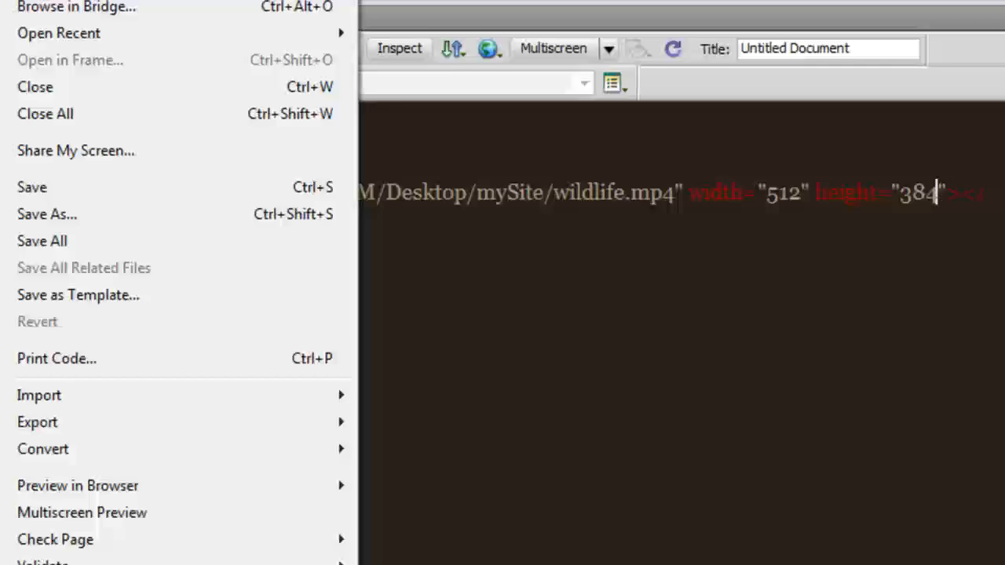
Save the page as object_param_tag.html in the mySite folder
{"action": "left_click", "coordinate": [47, 214]}
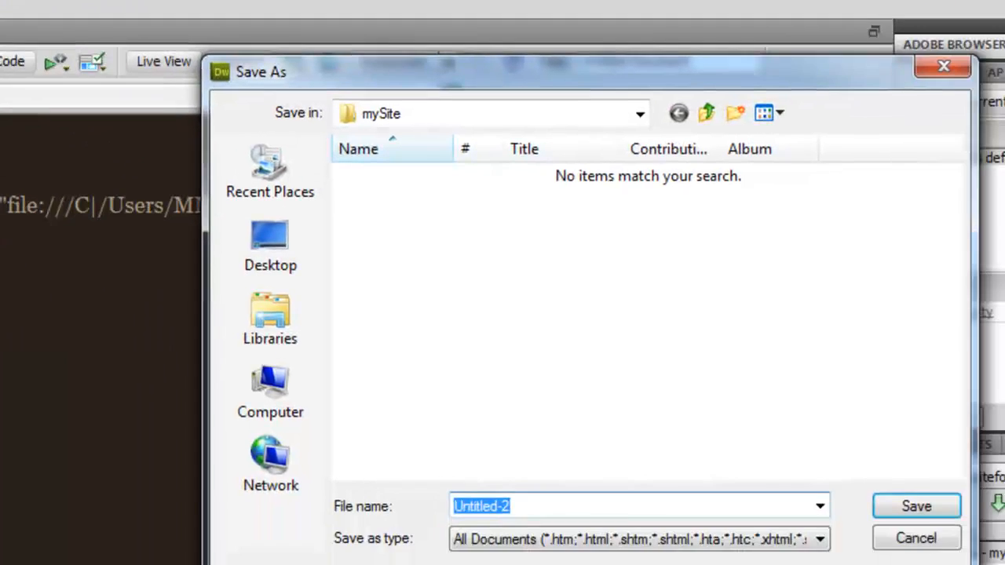
{"action": "type", "text": "object_"}
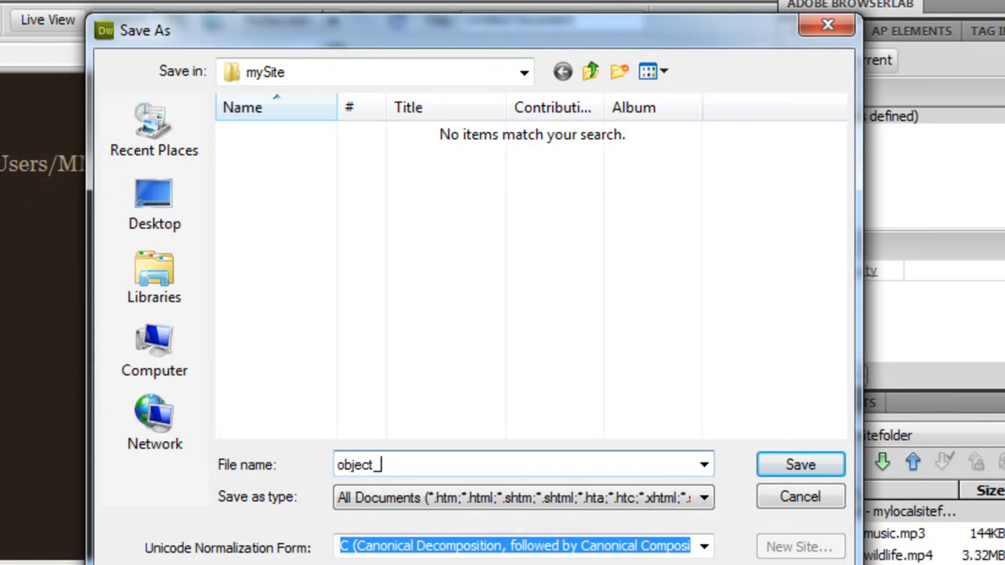
{"action": "type", "text": "param"}
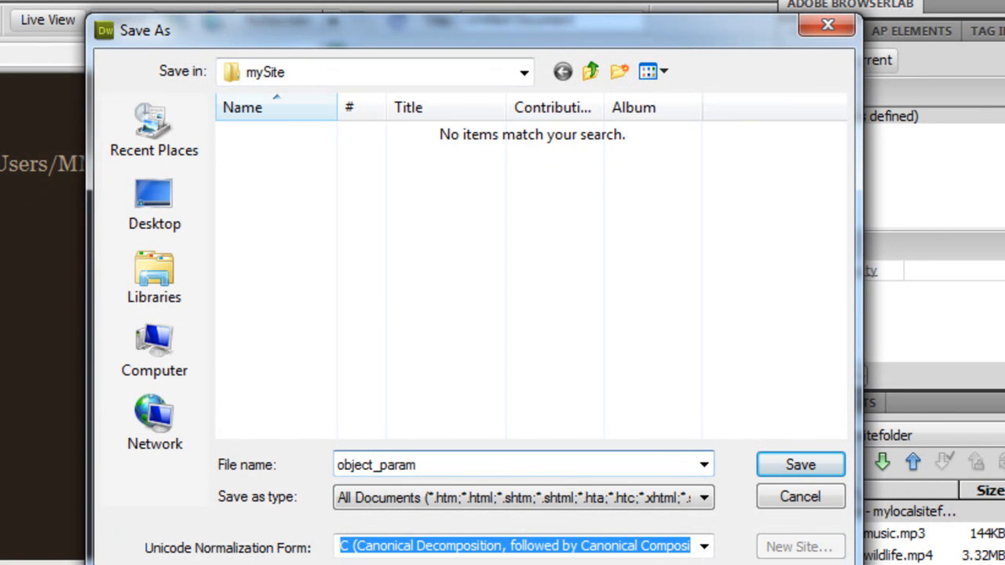
{"action": "type", "text": "_tag"}
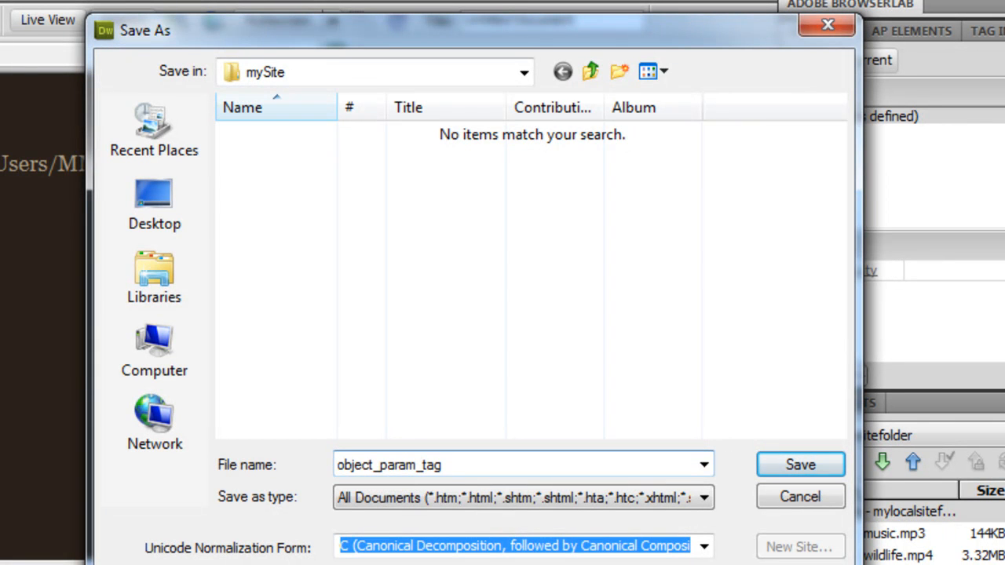
{"action": "mouse_move", "coordinate": [471, 361]}
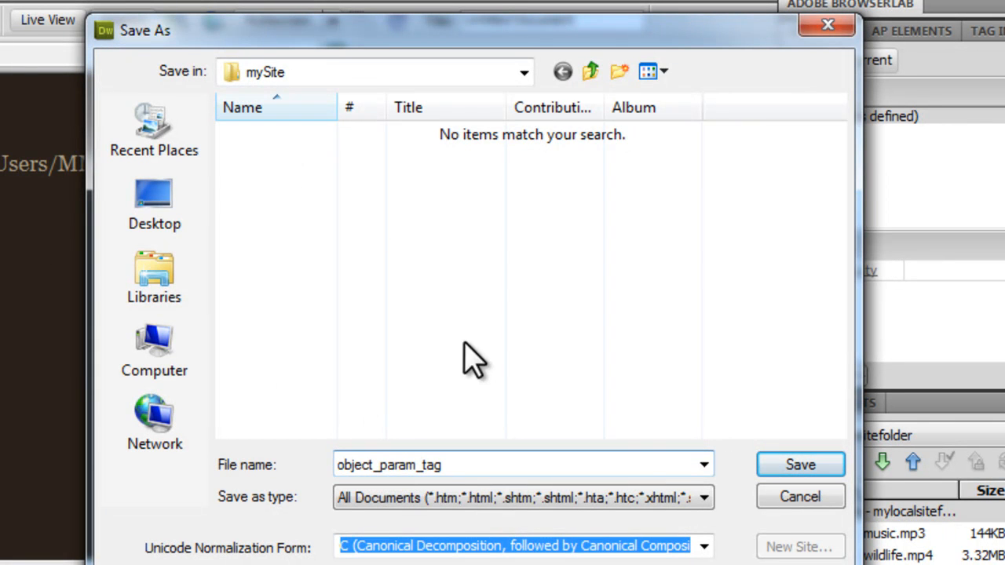
{"action": "left_click", "coordinate": [800, 465]}
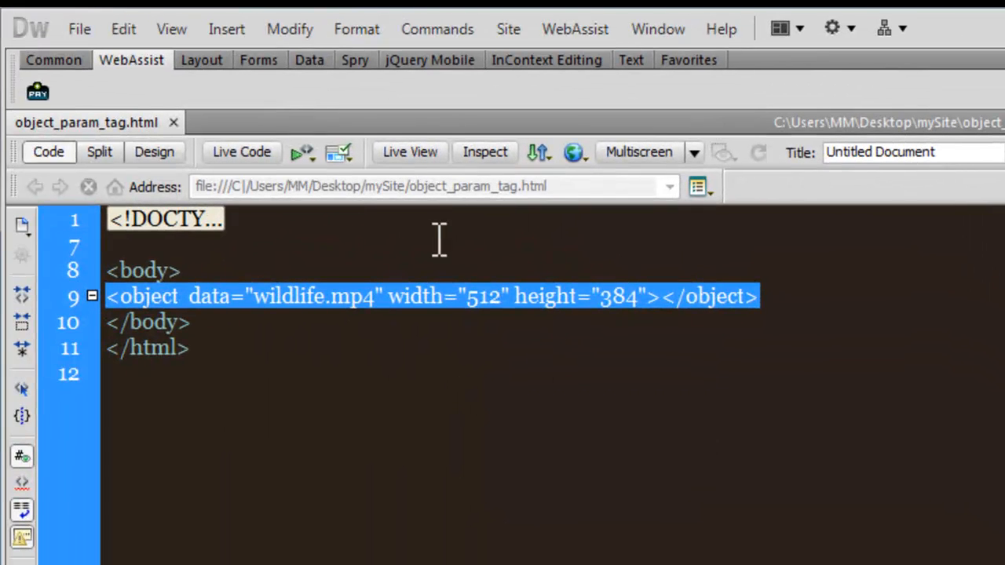
{"action": "left_click", "coordinate": [574, 150]}
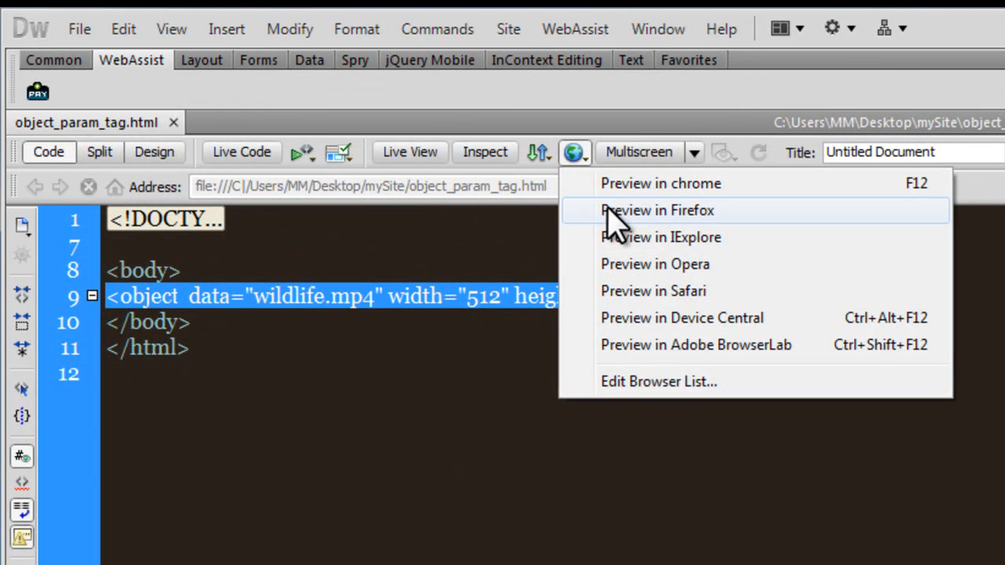
Preview the page in Firefox and watch the embedded wildlife video play
{"action": "left_click", "coordinate": [657, 211]}
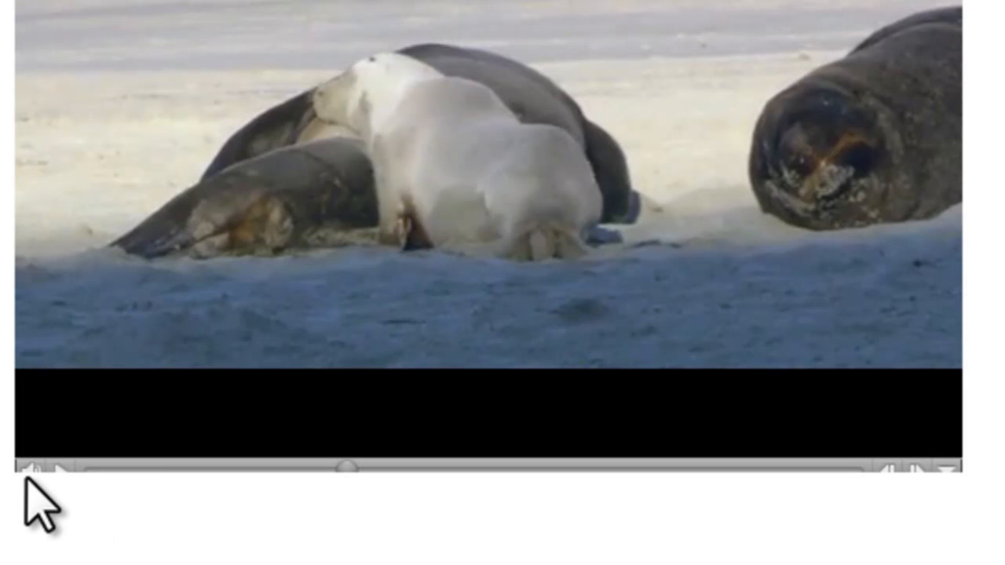
{"action": "mouse_move", "coordinate": [400, 495]}
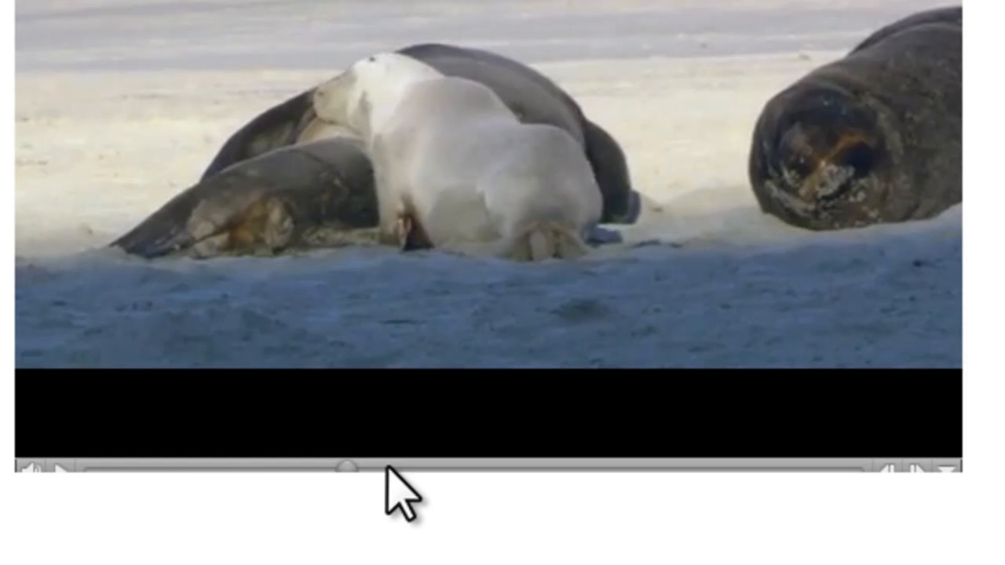
{"action": "mouse_move", "coordinate": [144, 484]}
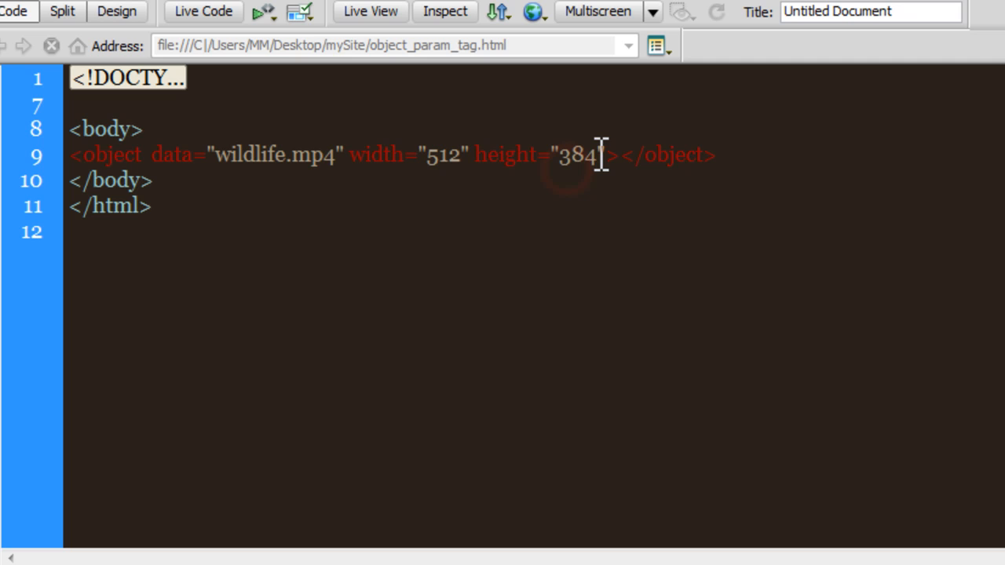
Change the object's height from 384 to 400, then select the data file extension
{"action": "double_click", "coordinate": [577, 155]}
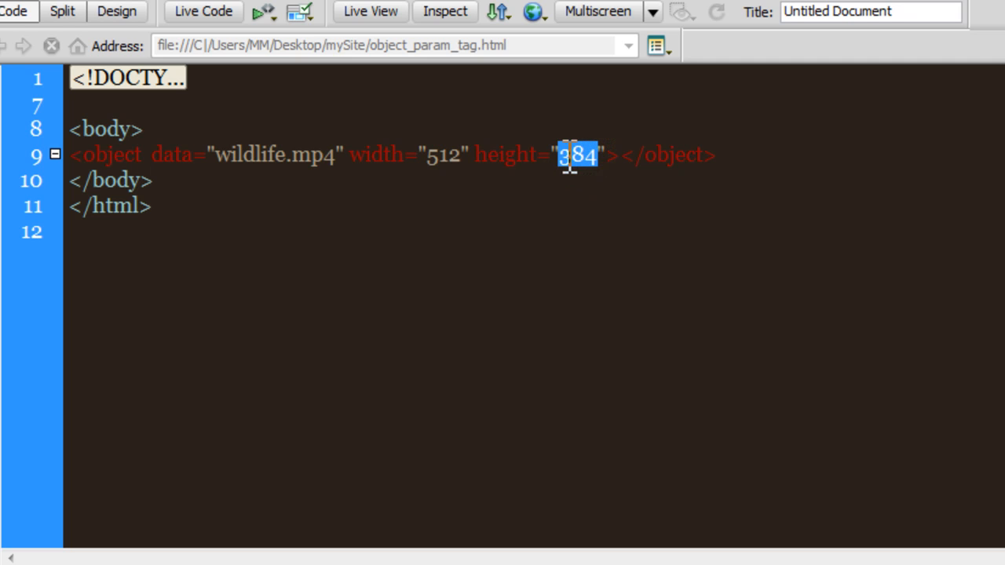
{"action": "type", "text": "400"}
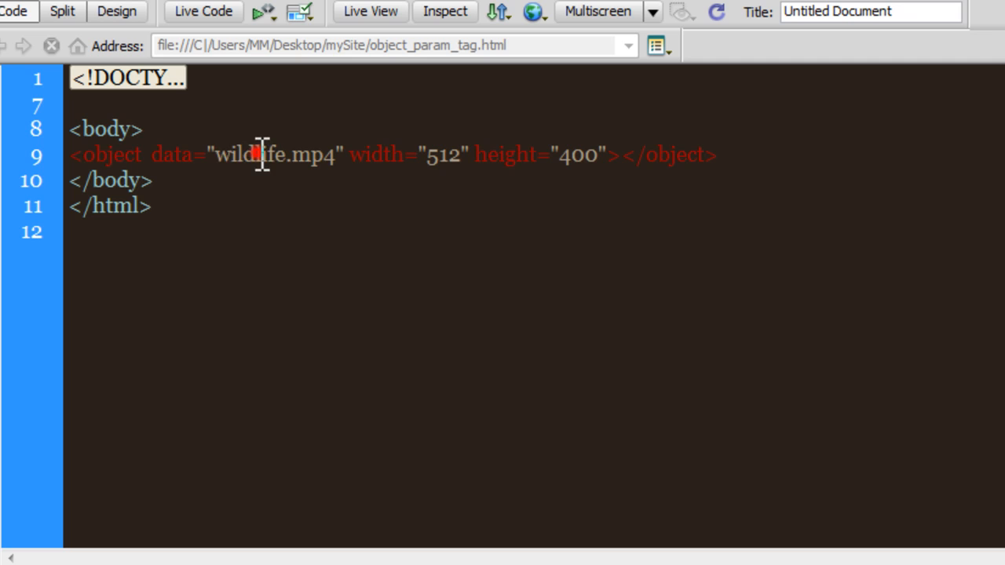
{"action": "double_click", "coordinate": [313, 156]}
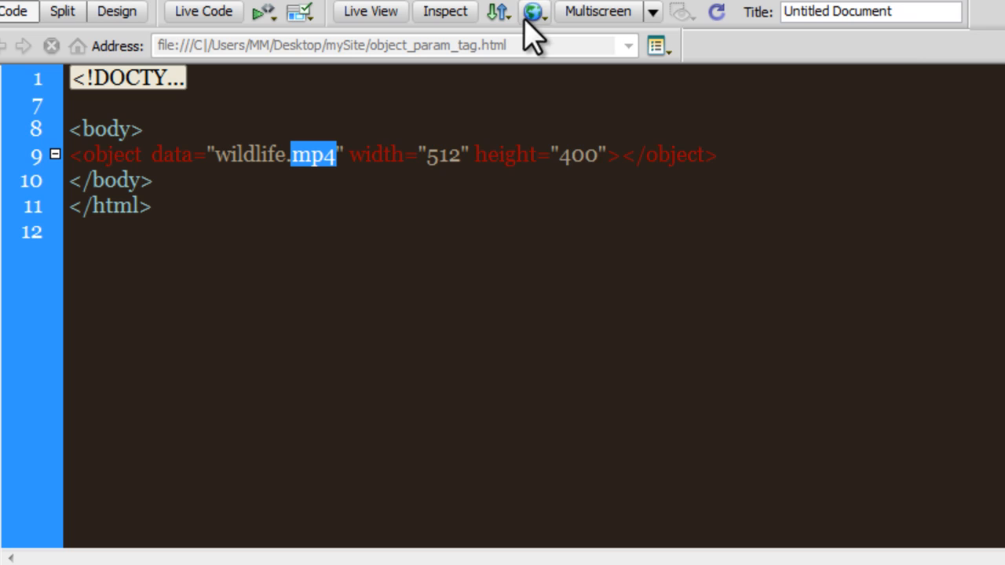
Save changes to object_param_tag and send the page to Safari for preview
{"action": "left_click", "coordinate": [534, 12]}
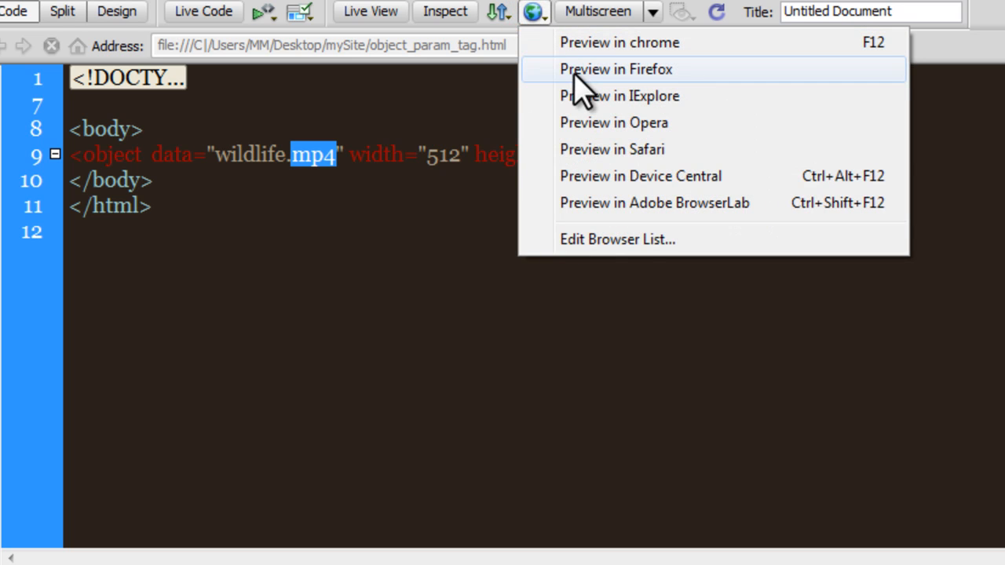
{"action": "left_click", "coordinate": [616, 69]}
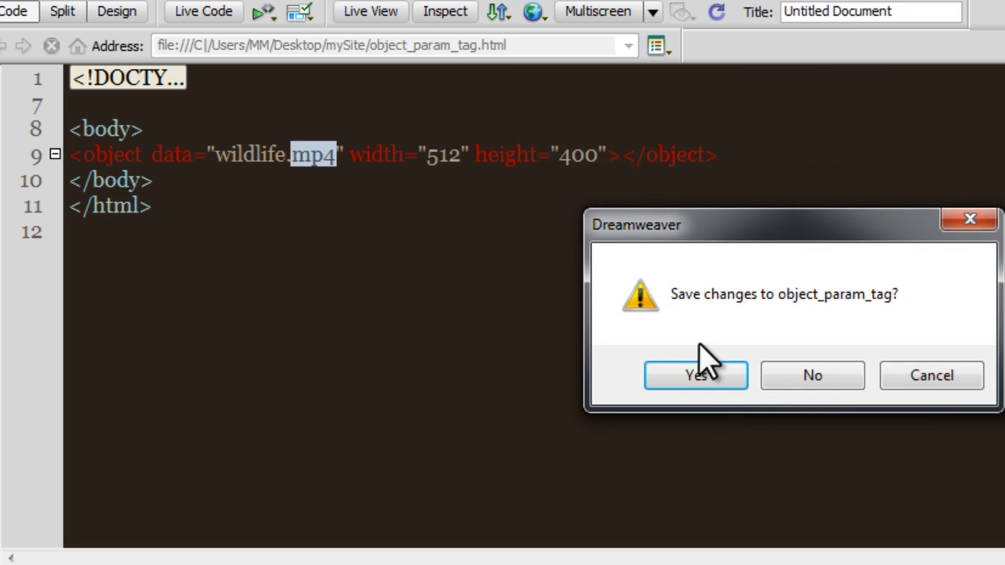
{"action": "left_click", "coordinate": [696, 375]}
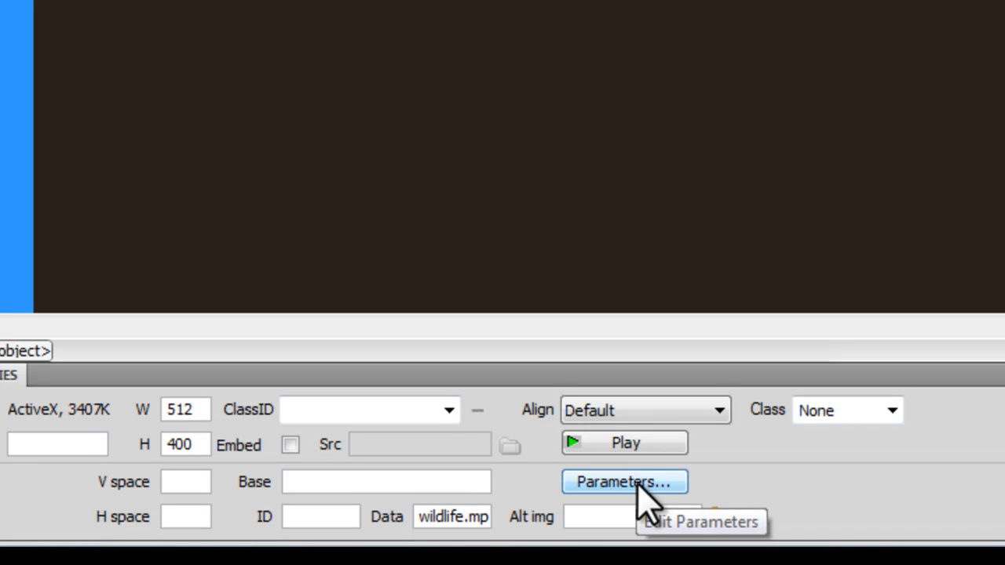
In the object's Parameters dialog, add an autoplay parameter and set its value to false
{"action": "left_click", "coordinate": [623, 480]}
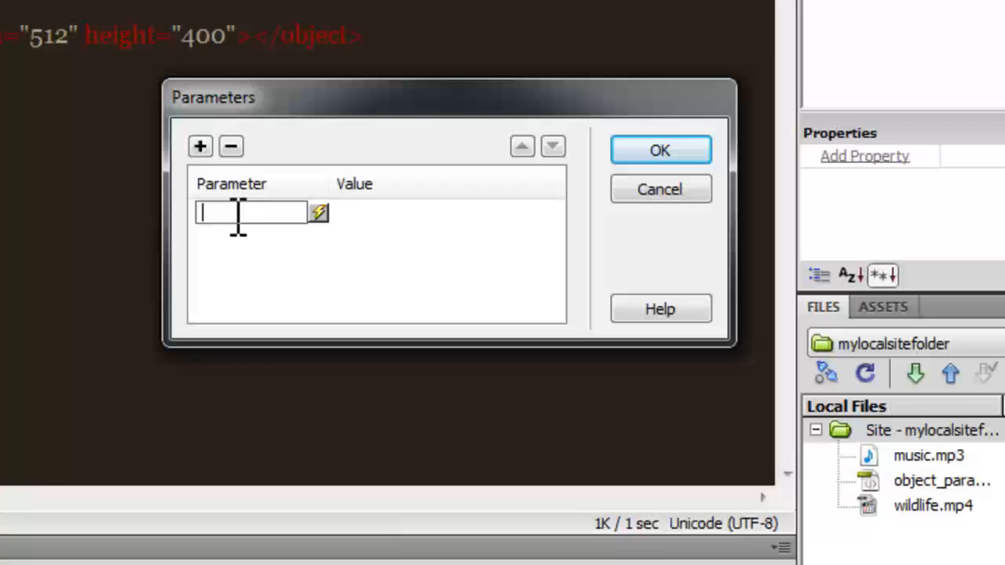
{"action": "type", "text": "autopl"}
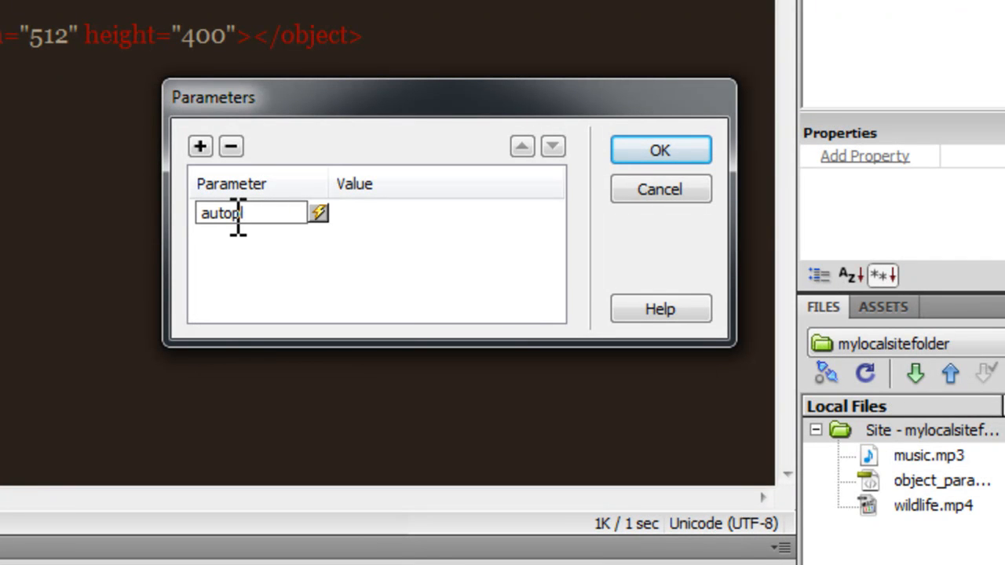
{"action": "type", "text": "ay"}
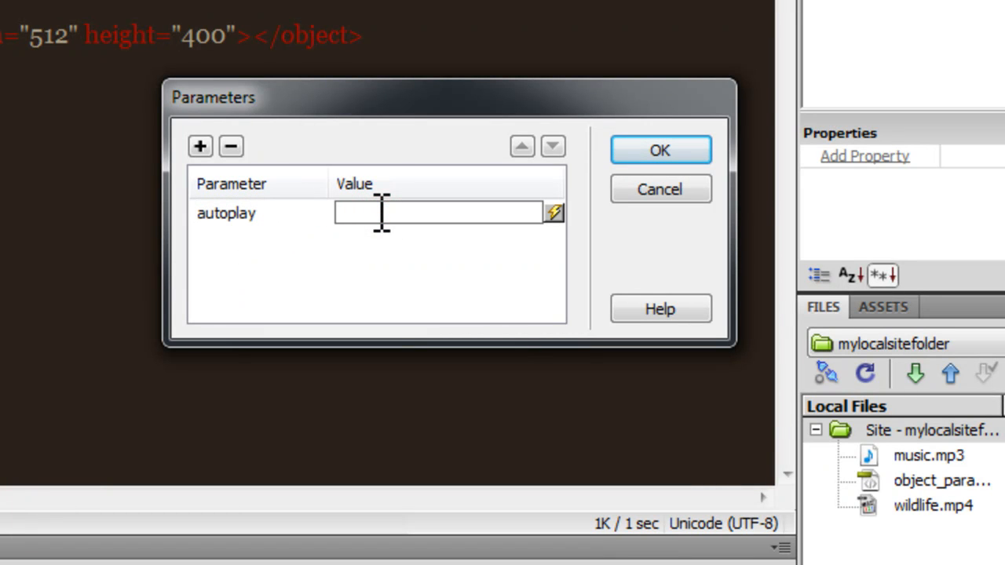
{"action": "type", "text": "true"}
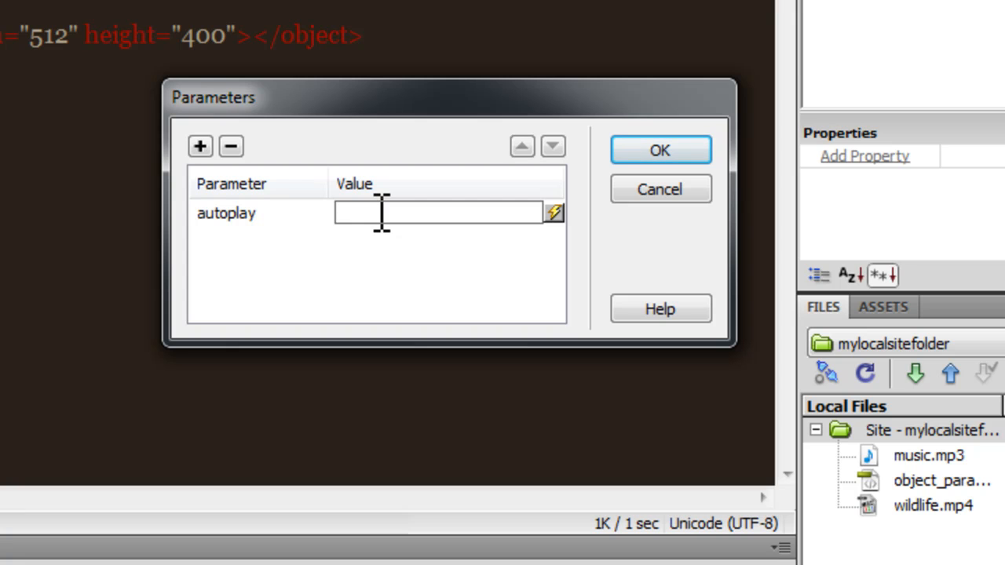
{"action": "type", "text": "false"}
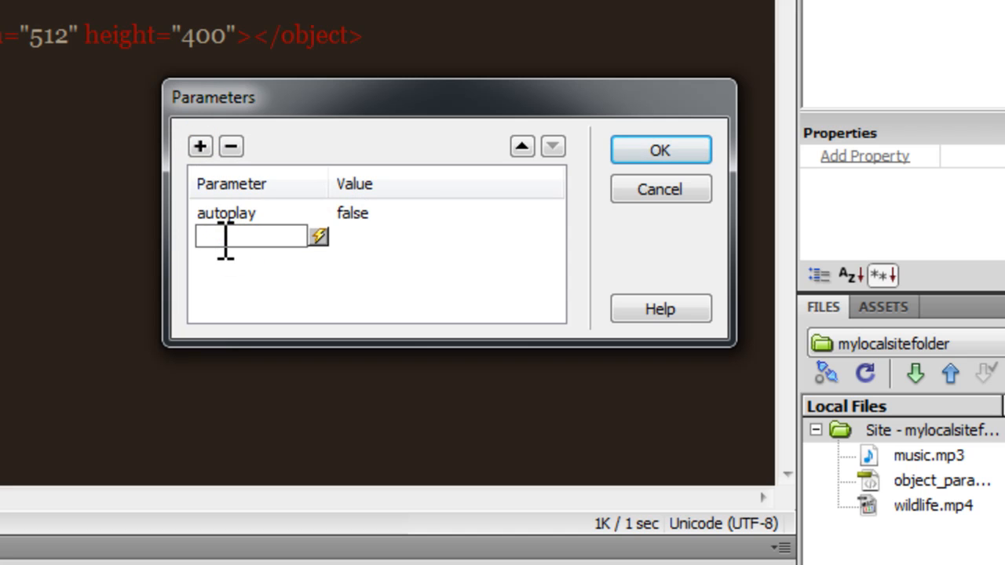
Add a loop parameter with value true and confirm the Parameters dialog
{"action": "type", "text": "loop"}
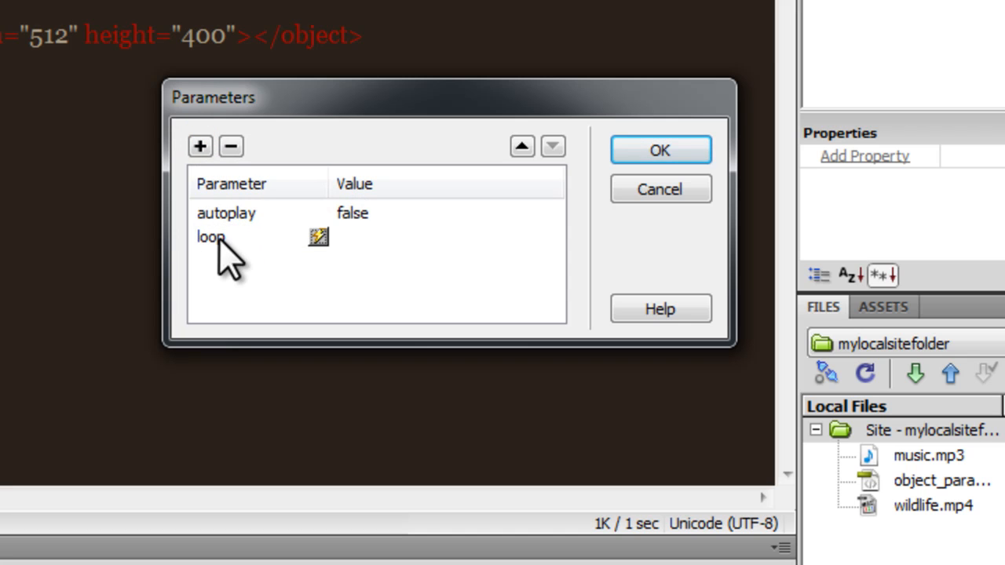
{"action": "left_click", "coordinate": [432, 235]}
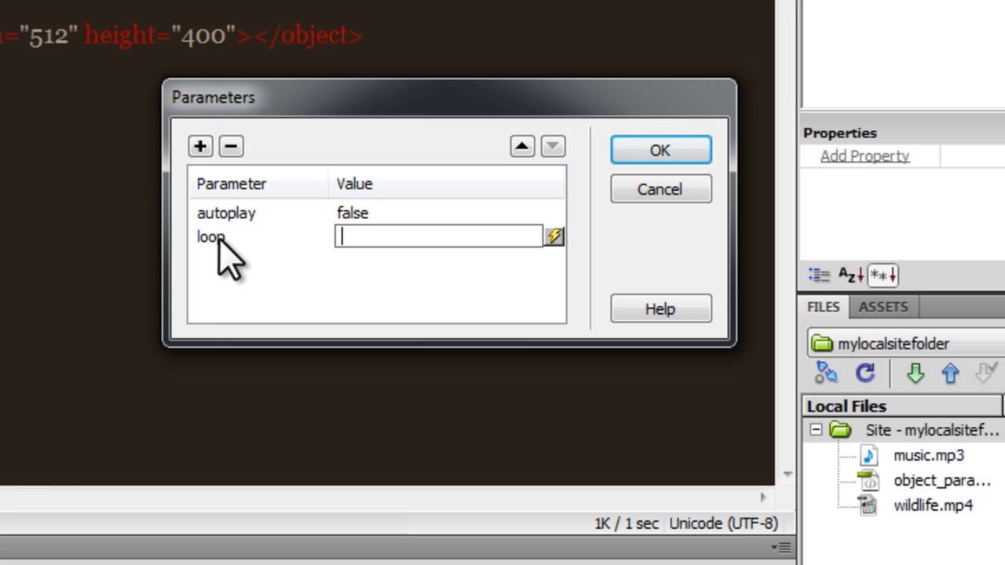
{"action": "type", "text": "true"}
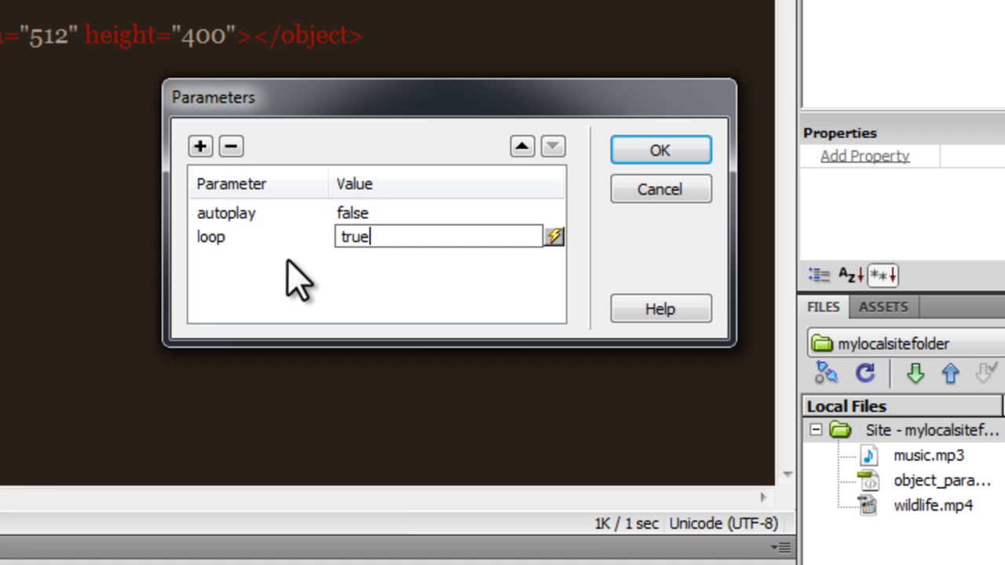
{"action": "left_click", "coordinate": [659, 149]}
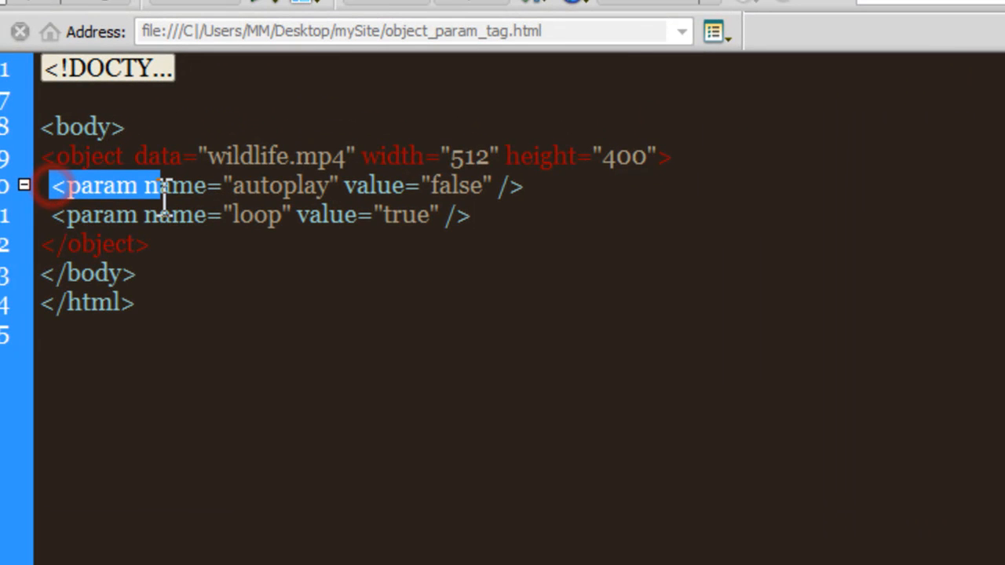
Review the autoplay=false and loop=true param tags in code, then start a Safari preview
{"action": "double_click", "coordinate": [171, 186]}
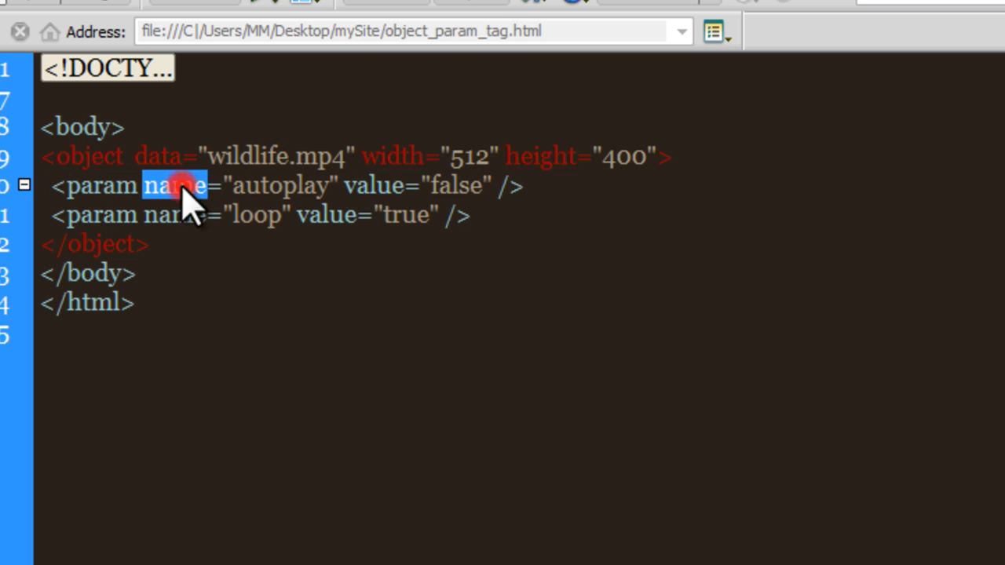
{"action": "double_click", "coordinate": [280, 185]}
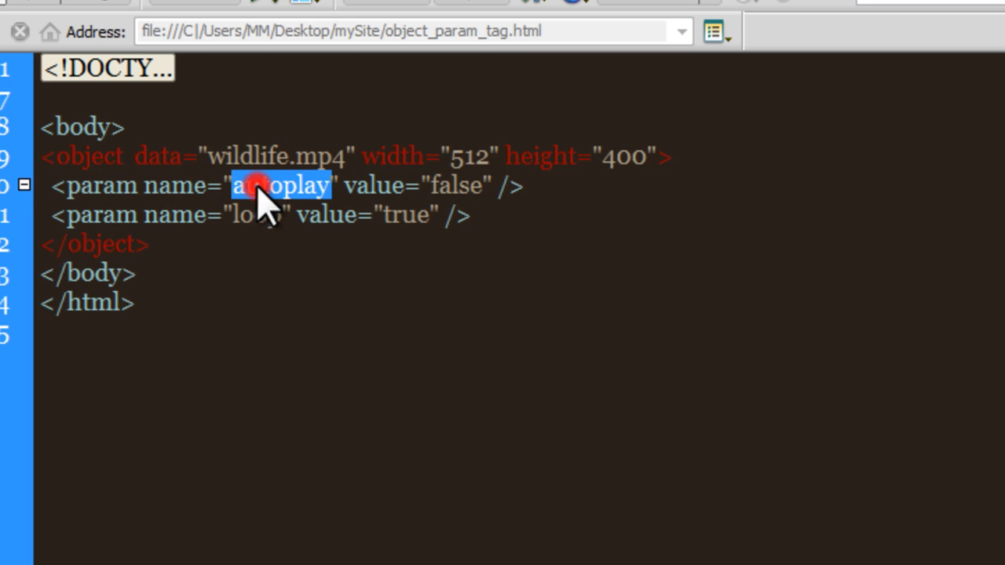
{"action": "double_click", "coordinate": [453, 185]}
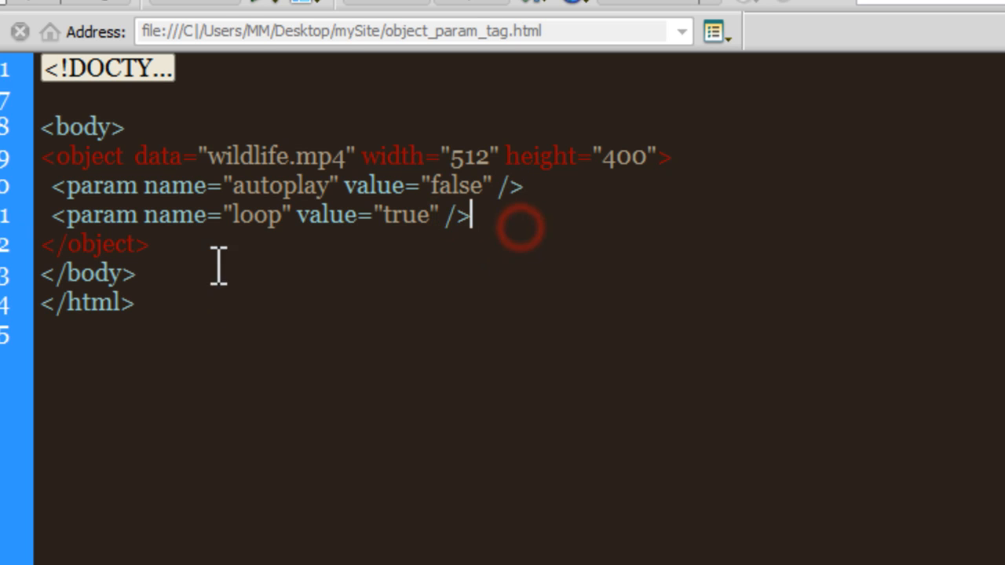
{"action": "double_click", "coordinate": [405, 214]}
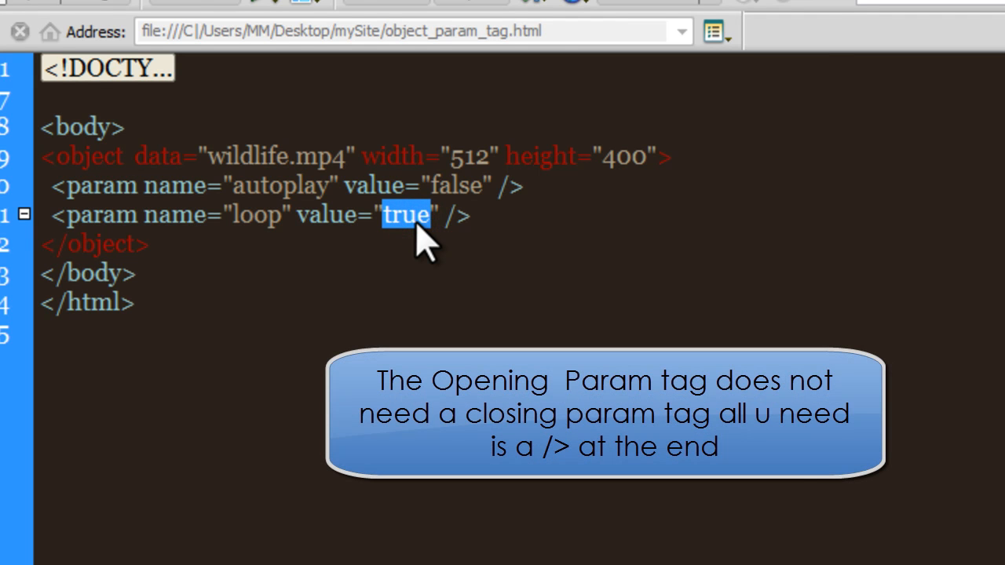
{"action": "left_click", "coordinate": [575, 3]}
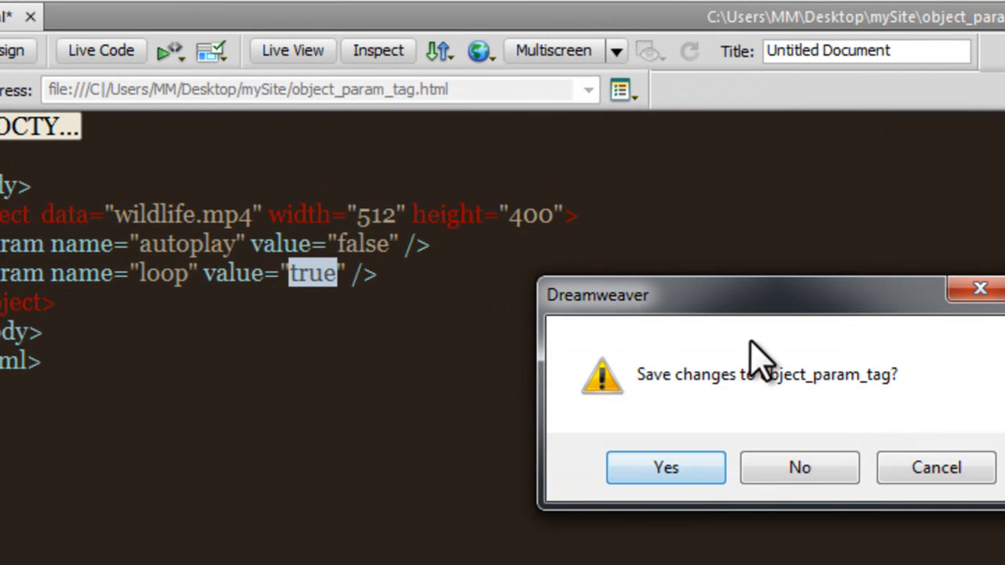
Save object_param_tag so the page previews in Safari
{"action": "left_click", "coordinate": [666, 468]}
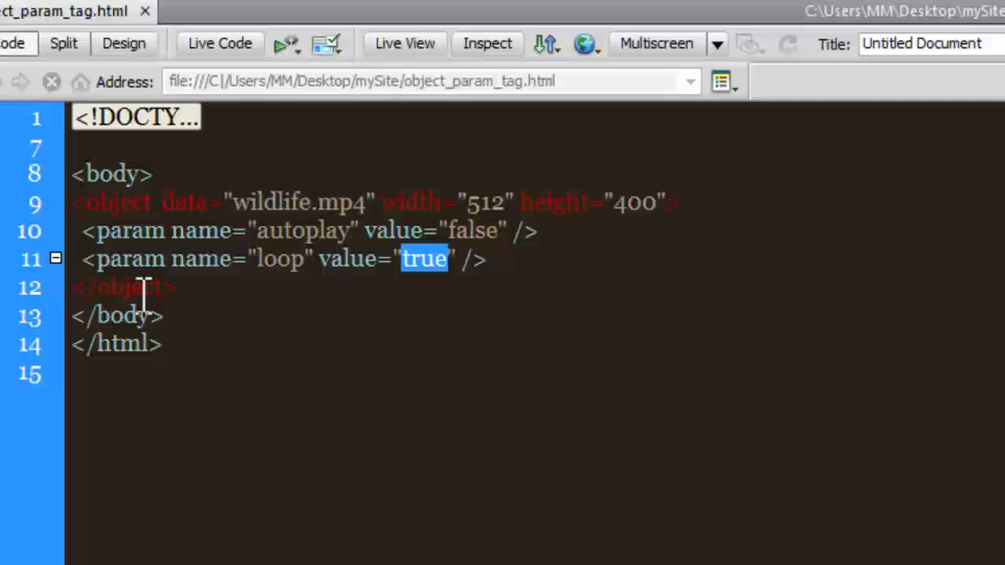
Select the object tag and its wildlife.mp4 data value, showing properties sized 512 by 400
{"action": "double_click", "coordinate": [113, 203]}
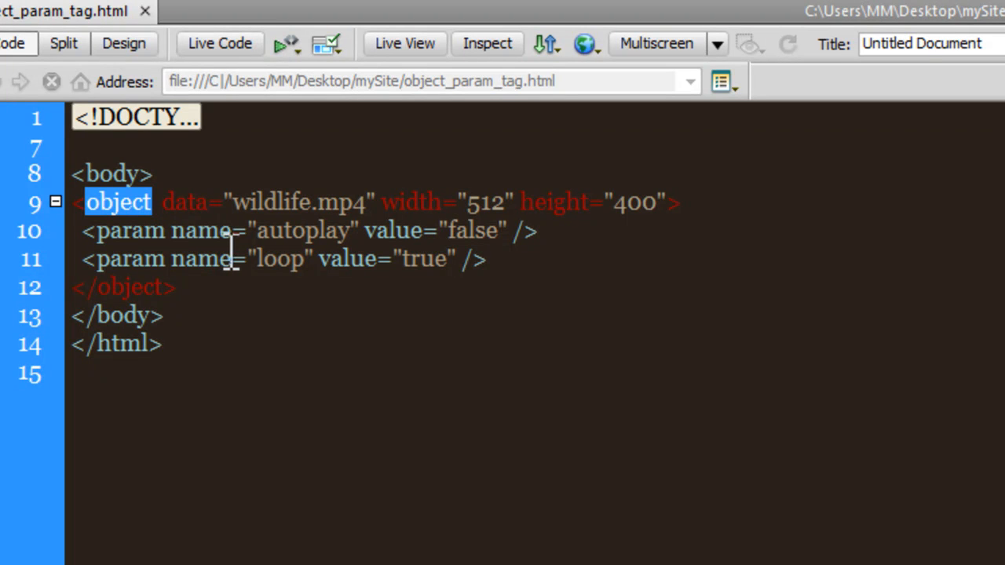
{"action": "double_click", "coordinate": [301, 229]}
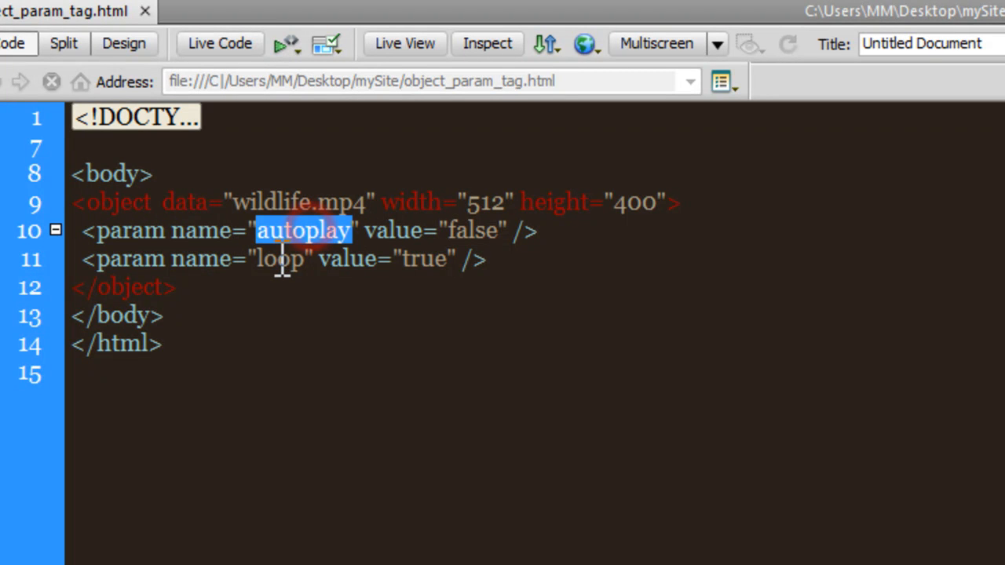
{"action": "double_click", "coordinate": [279, 259]}
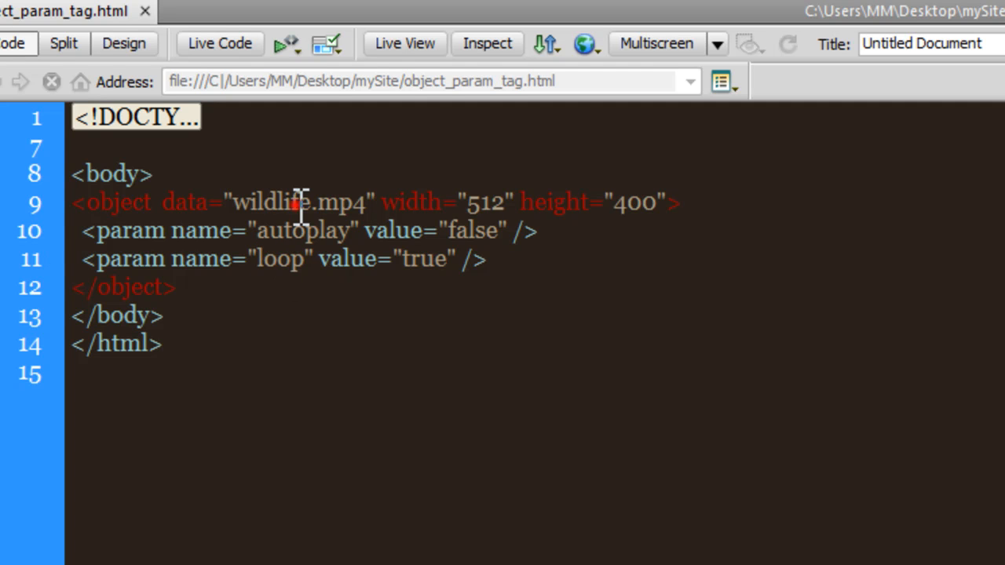
{"action": "double_click", "coordinate": [270, 201]}
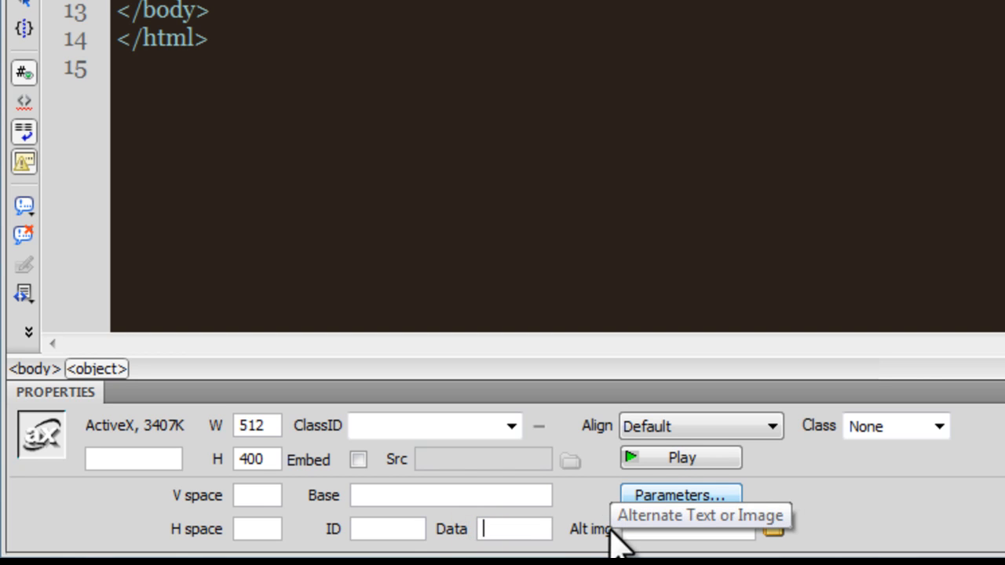
Point the object's data to music.mp3 and change its height from 400 to 25, width 512
{"action": "type", "text": "music.mp3\" width=\"512\" height=\"400\">"}
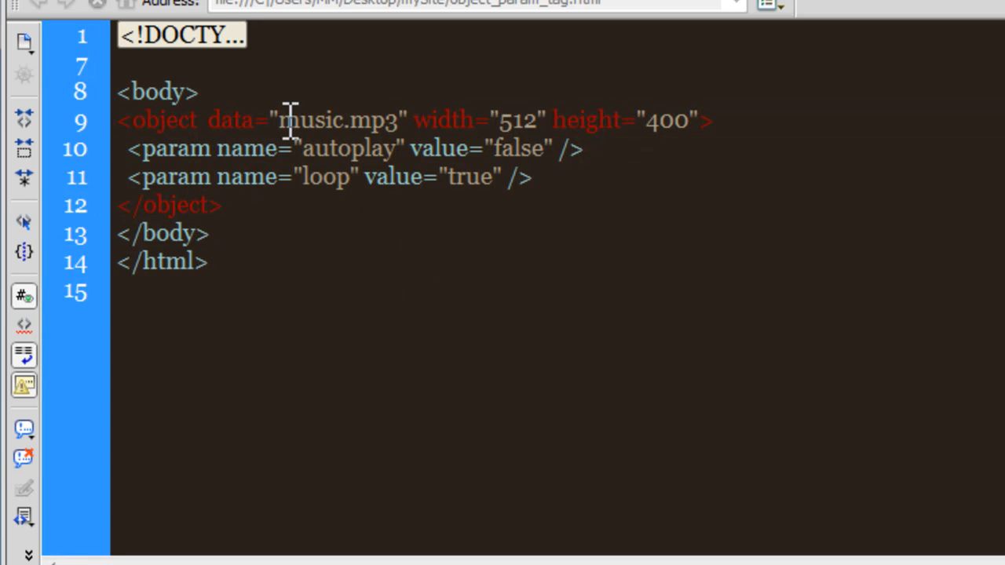
{"action": "double_click", "coordinate": [337, 119]}
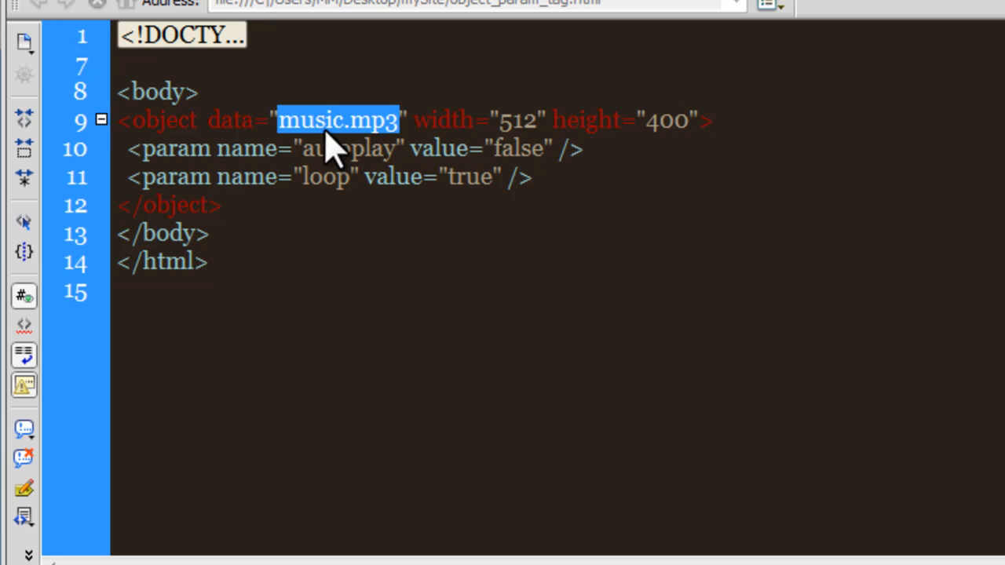
{"action": "mouse_move", "coordinate": [562, 149]}
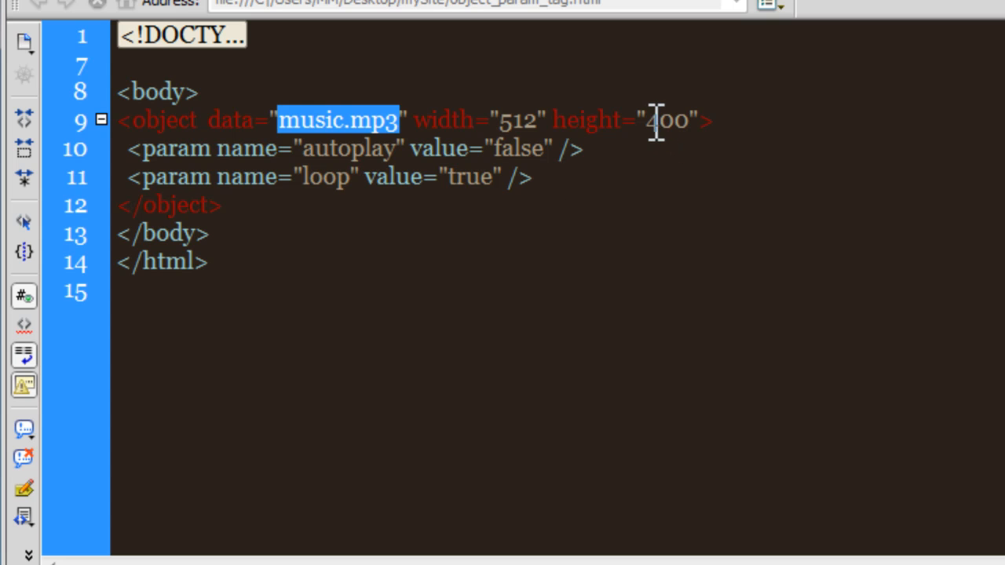
{"action": "left_click", "coordinate": [495, 119]}
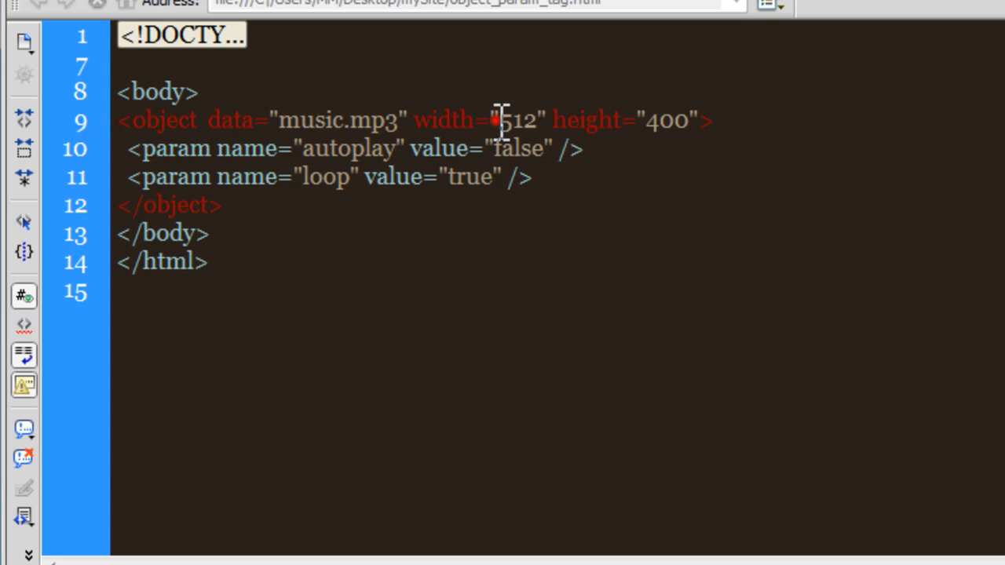
{"action": "double_click", "coordinate": [516, 119]}
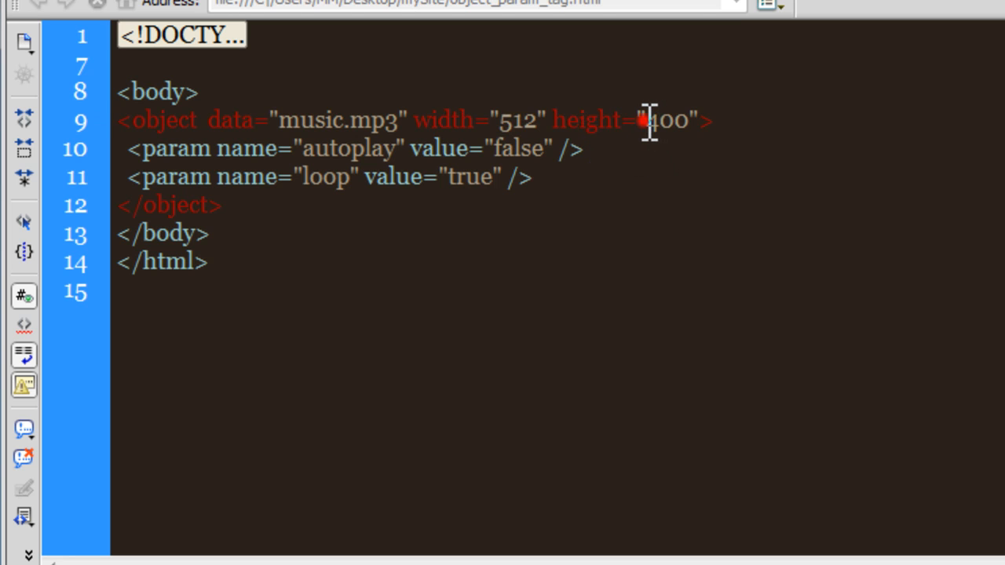
{"action": "double_click", "coordinate": [666, 119]}
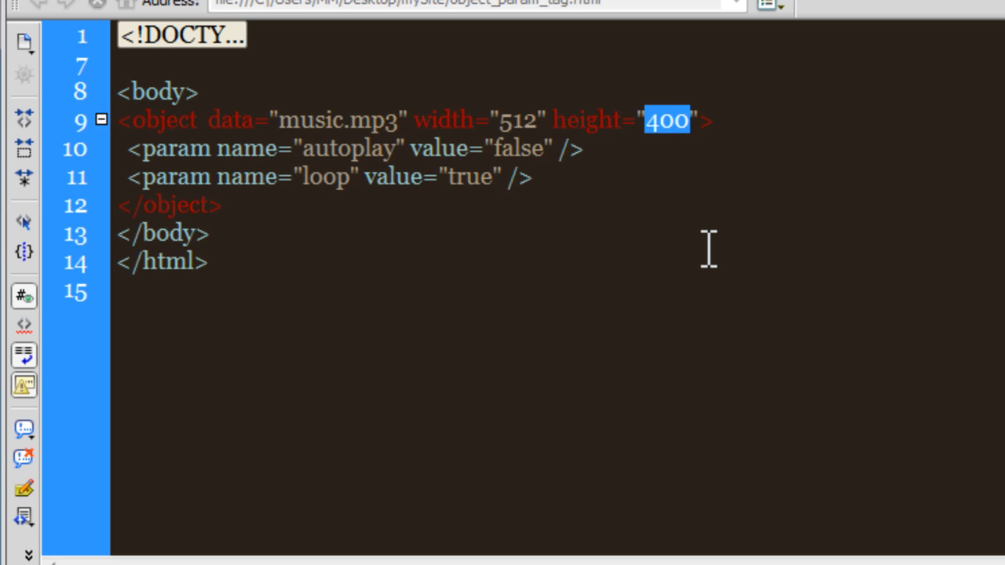
{"action": "type", "text": "25"}
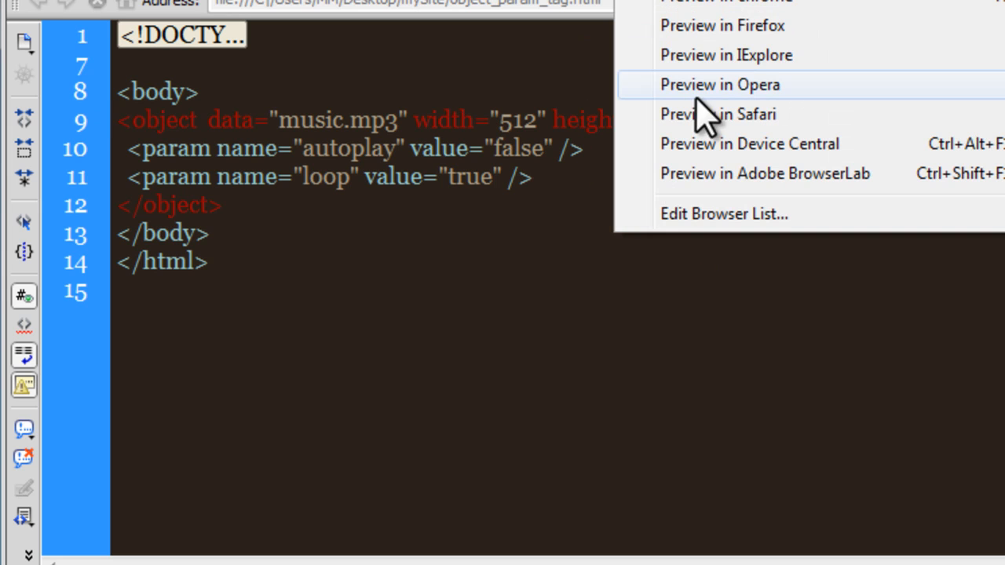
Save the edited page and preview it in Safari
{"action": "left_click", "coordinate": [719, 84]}
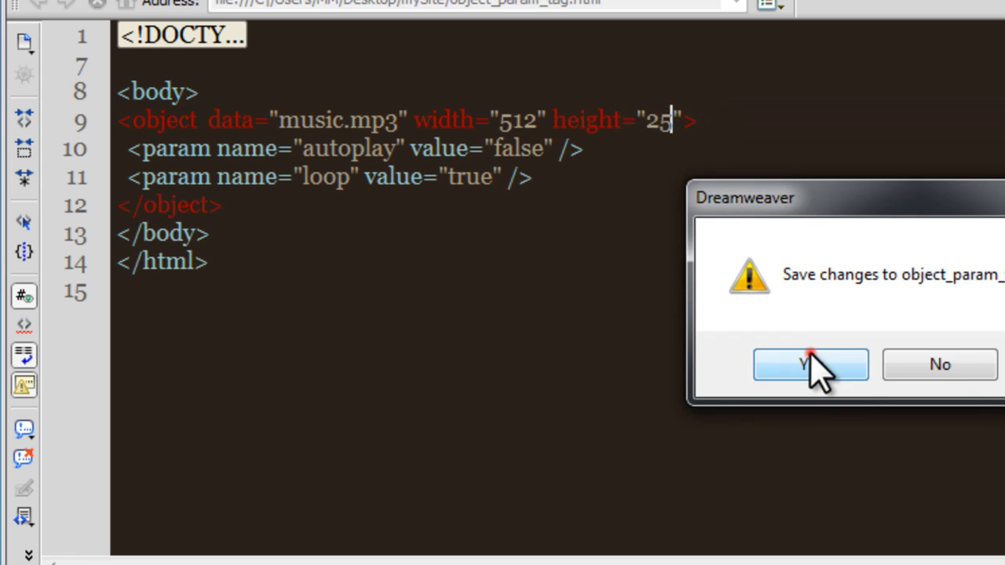
{"action": "left_click", "coordinate": [810, 364]}
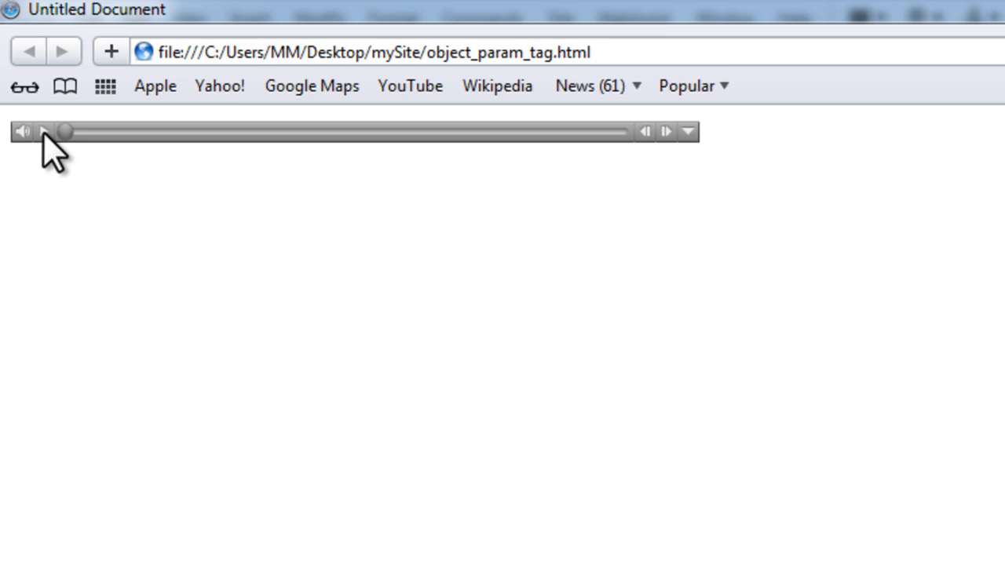
Play music.mp3 in Safari's slim 512 by 25 audio player
{"action": "left_click", "coordinate": [44, 132]}
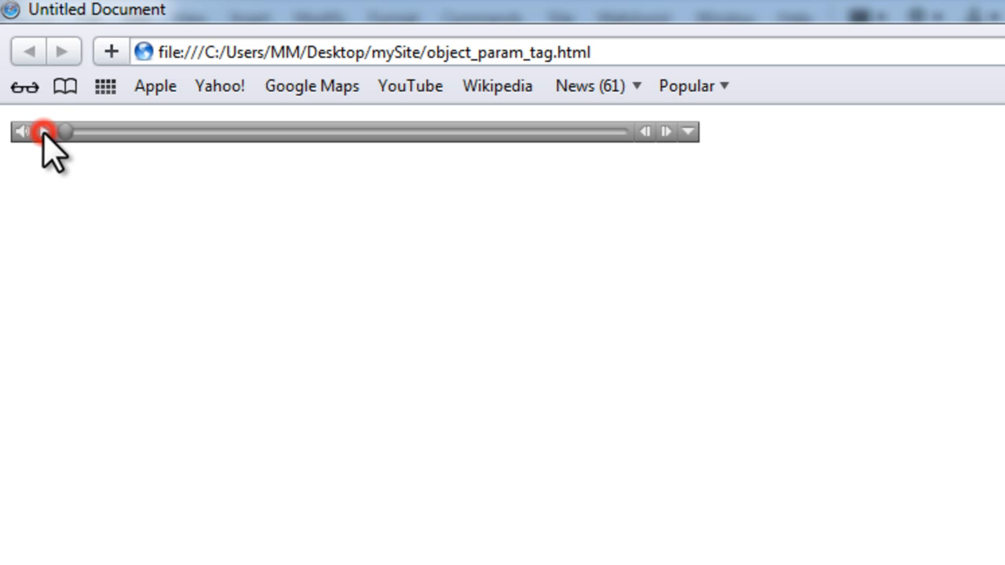
{"action": "left_click", "coordinate": [44, 132]}
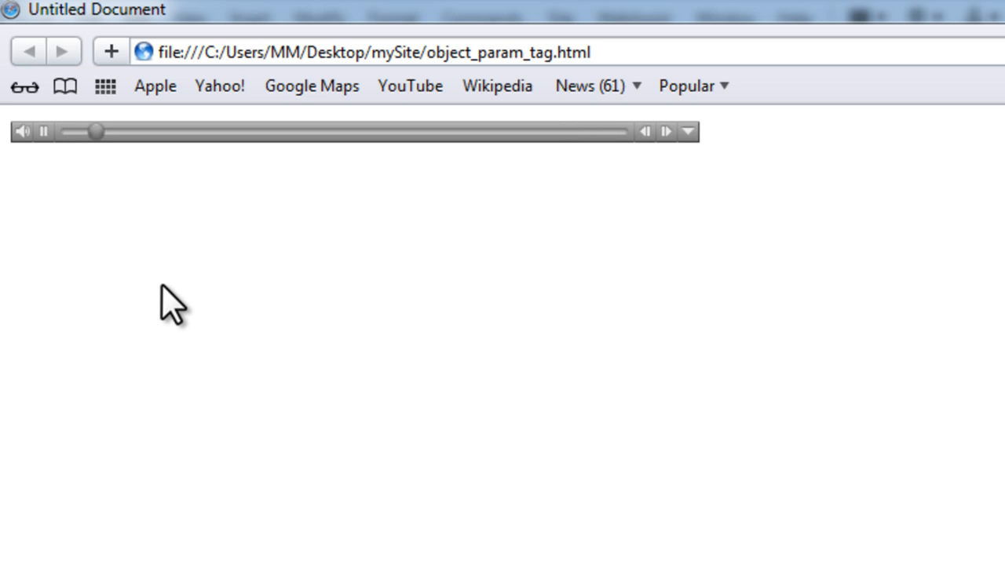
{"action": "left_click_drag", "start_coordinate": [97, 132], "coordinate": [223, 132]}
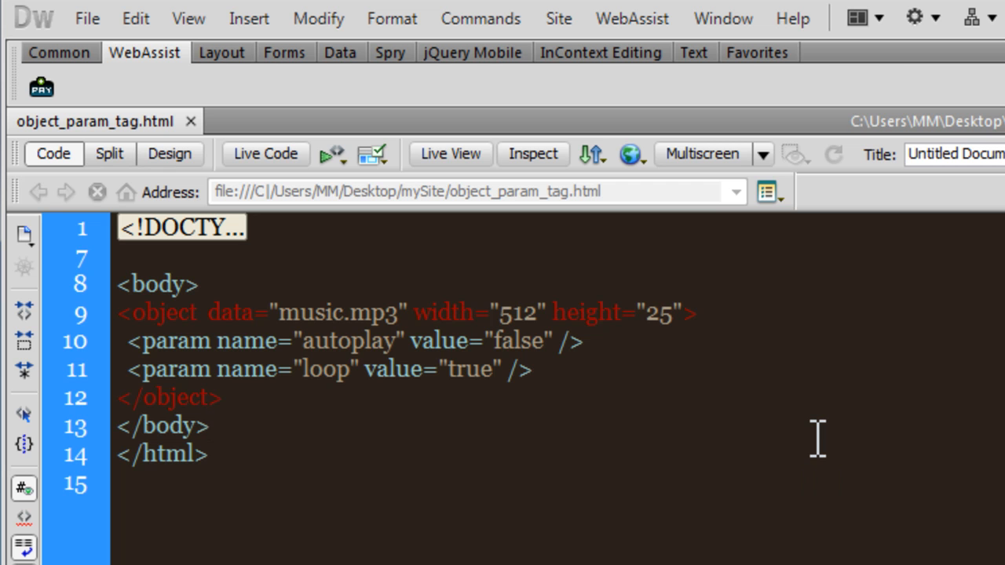
{"action": "left_click", "coordinate": [207, 425]}
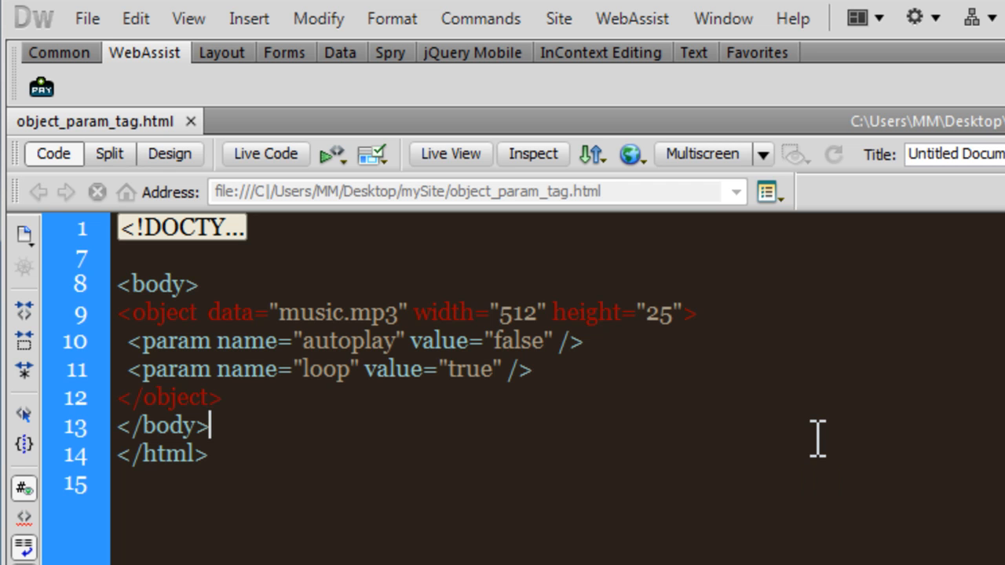